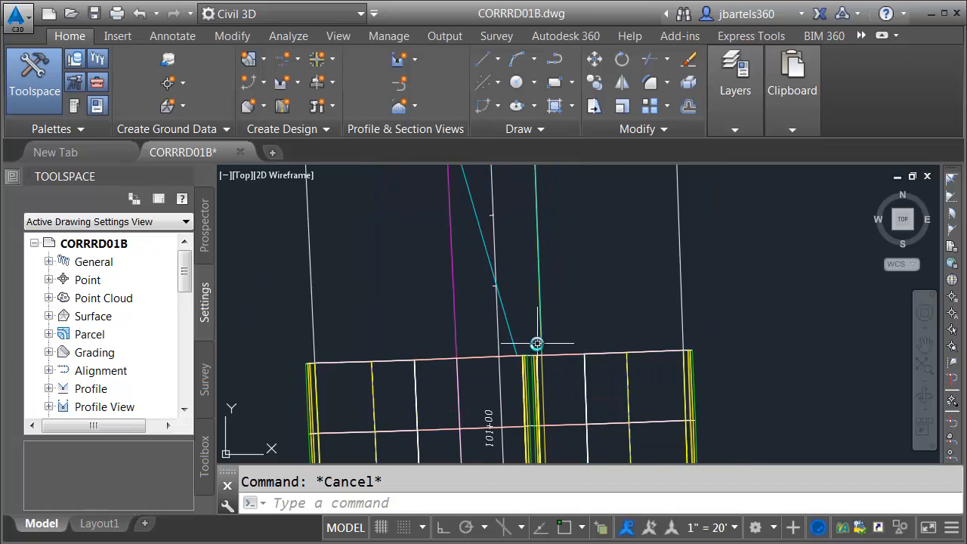
pyautogui.moveTo(505, 300)
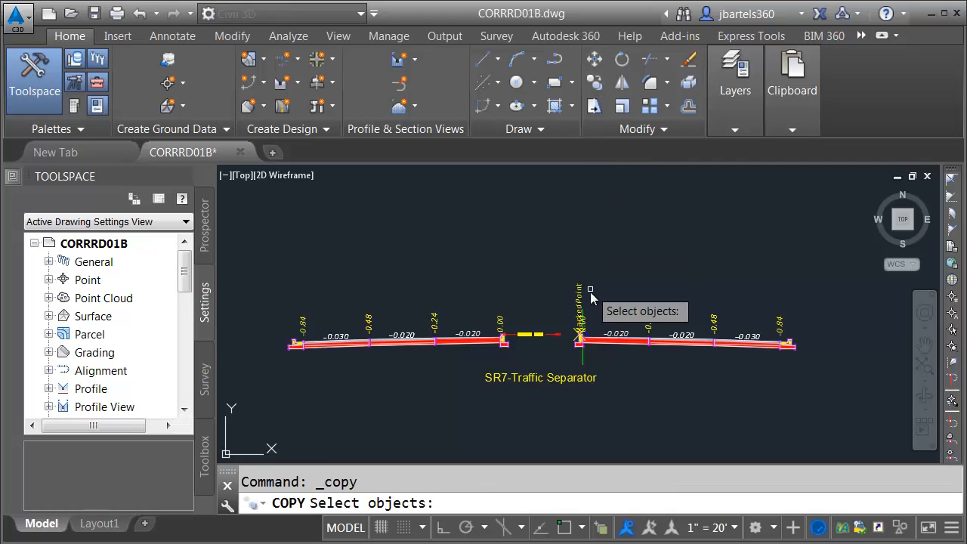
# Copy the SR7-Traffic Separator assembly to a point directly above the original.
pyautogui.click(582, 339)
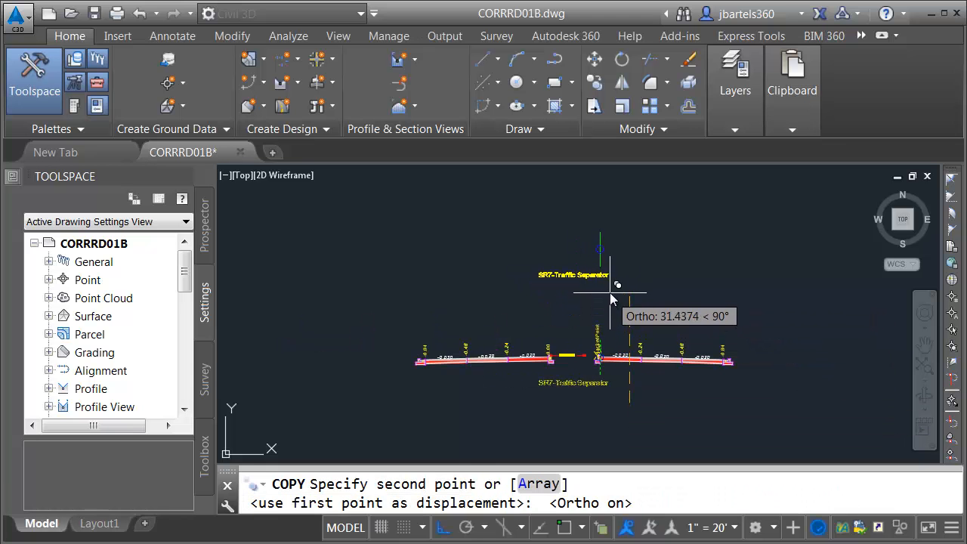
pyautogui.click(623, 287)
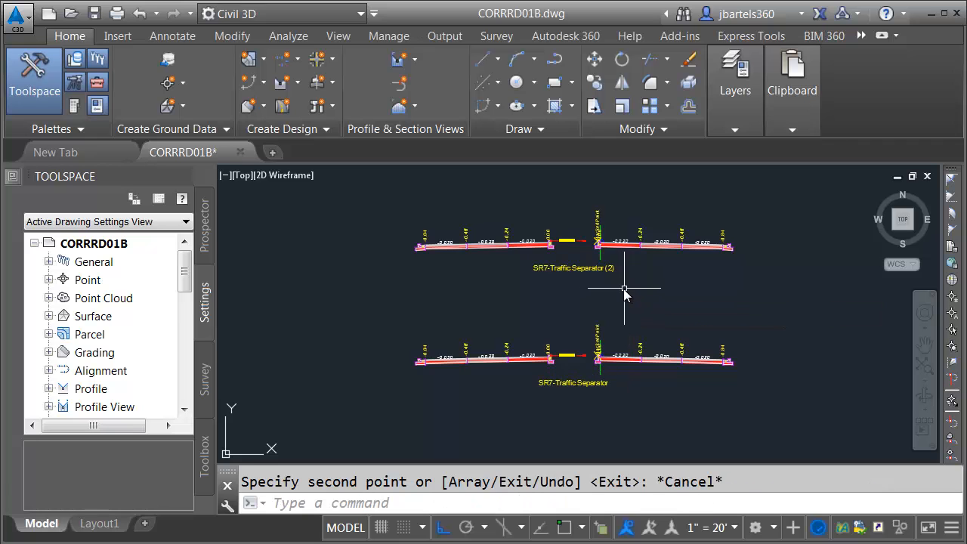
pyautogui.scroll(3)
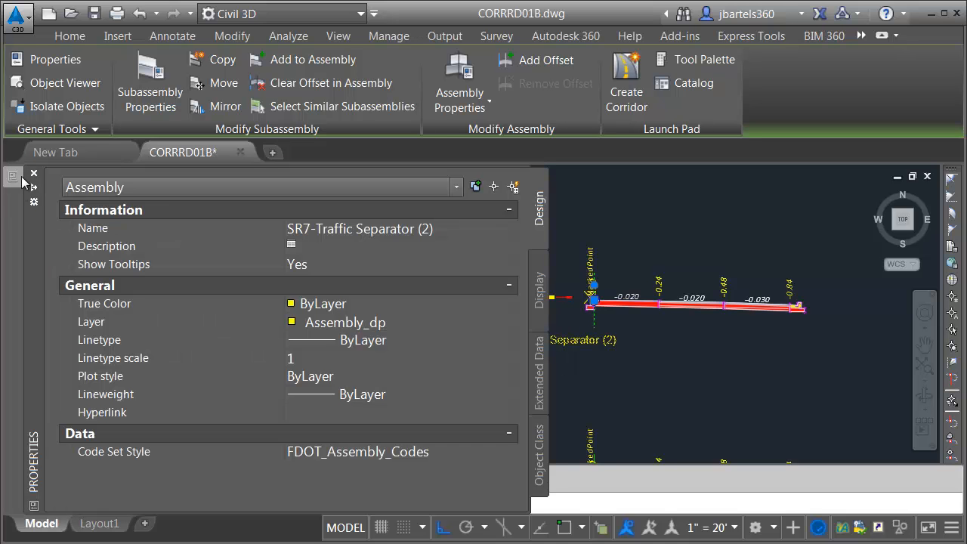
# Rename the copy SR7-Traffic Median and check its curb's Curb Type options, keeping Type D.
pyautogui.doubleClick(375, 228)
pyautogui.write('Median')
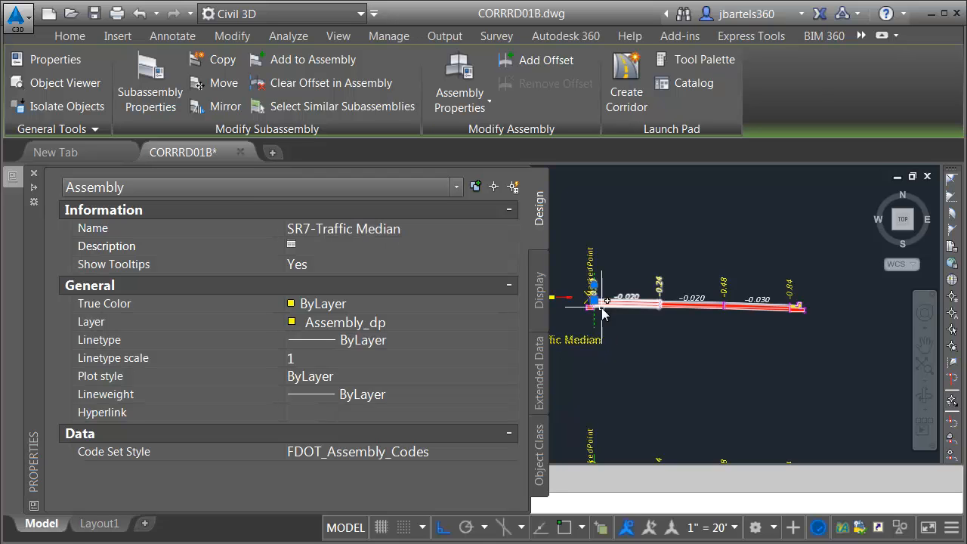
pyautogui.click(70, 35)
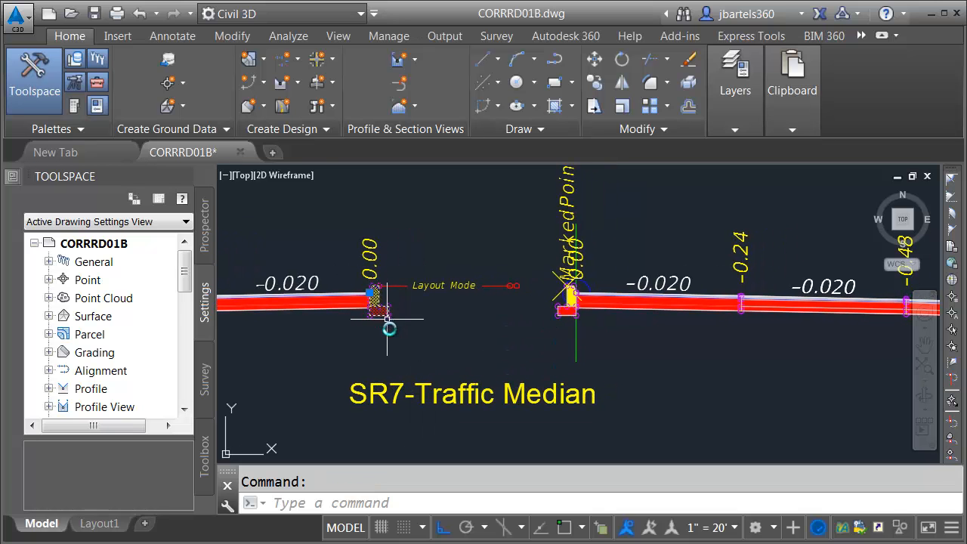
pyautogui.click(378, 306)
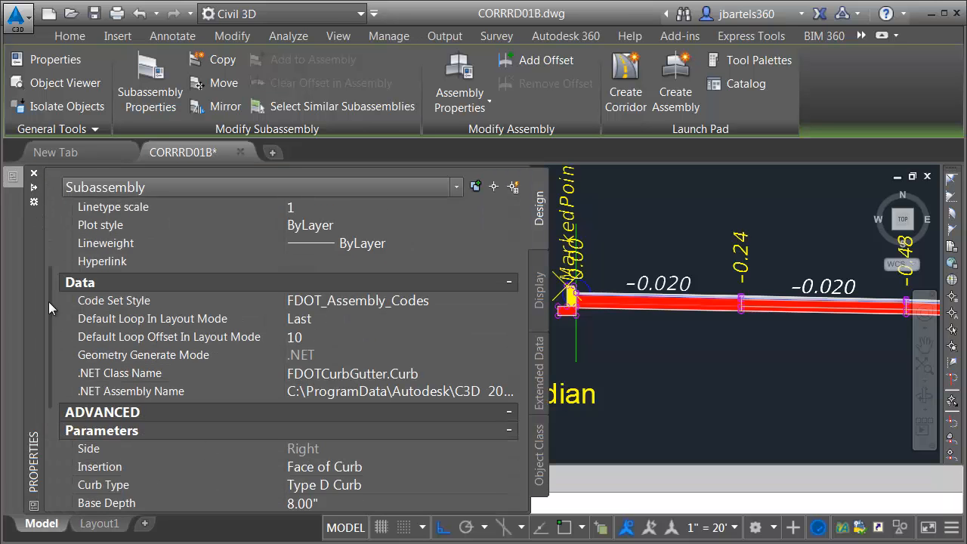
pyautogui.scroll(-3)
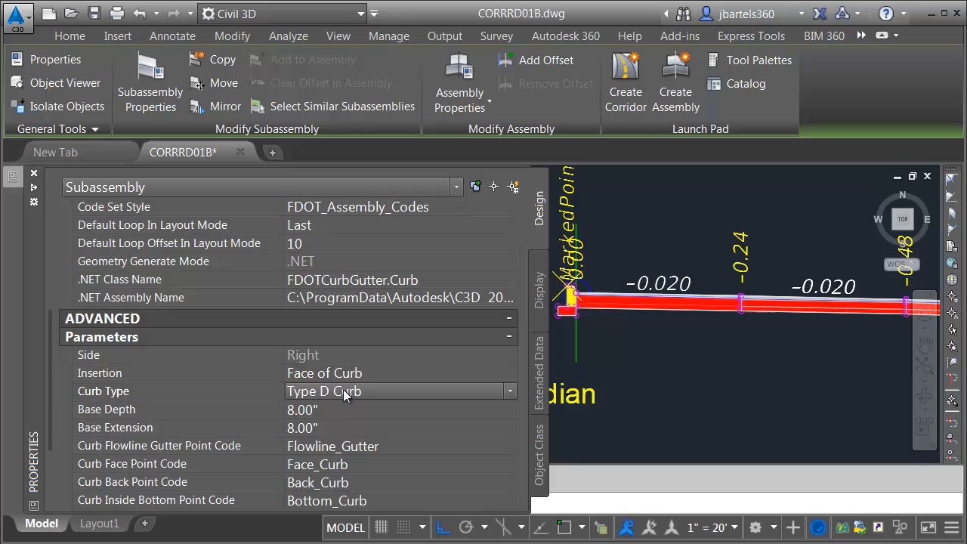
pyautogui.click(509, 390)
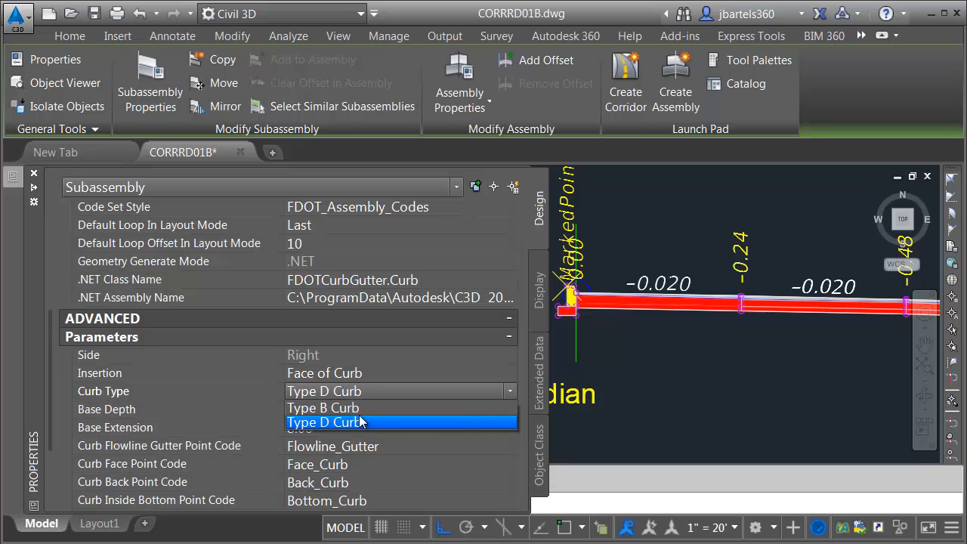
pyautogui.click(325, 422)
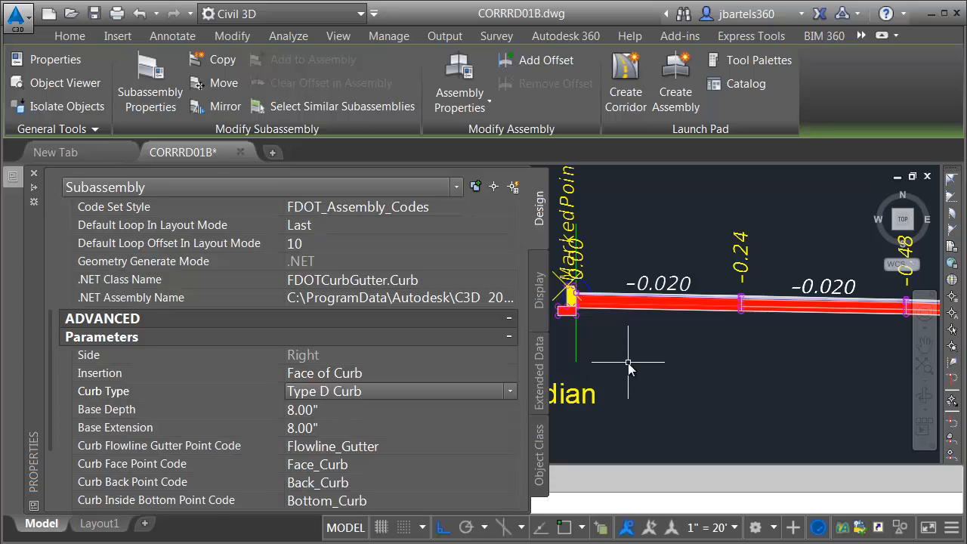
pyautogui.press('Escape')
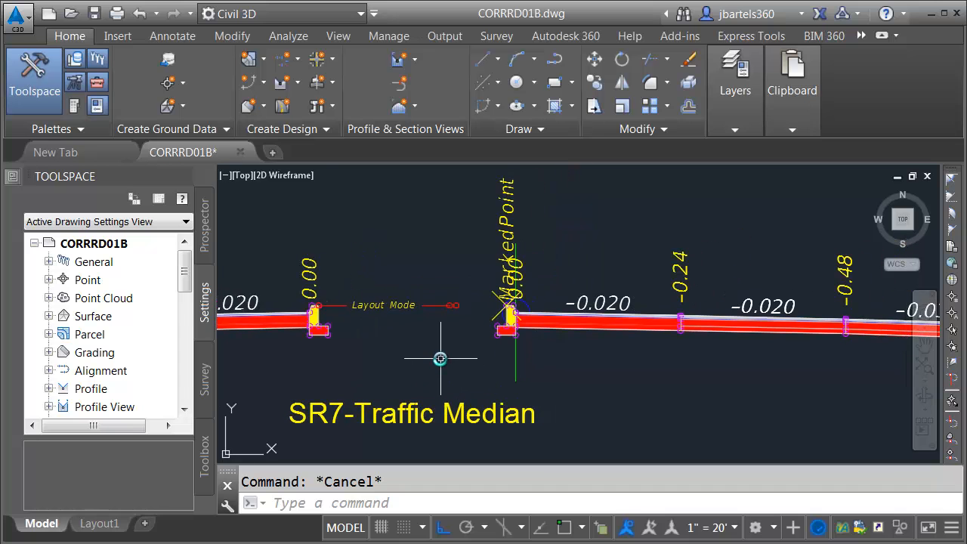
# Swap the right and left median curbs for FDOT Type F Curb subassemblies.
pyautogui.click(514, 313)
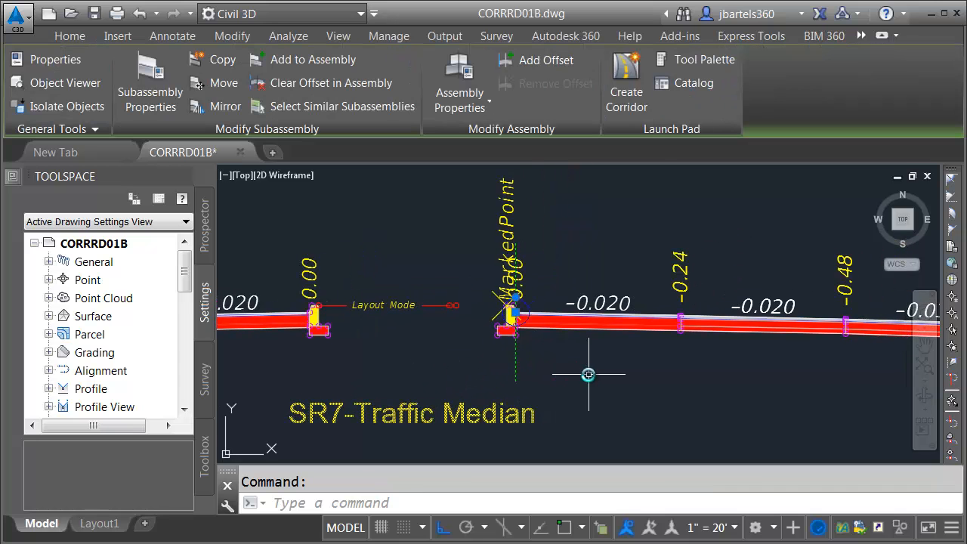
pyautogui.click(703, 59)
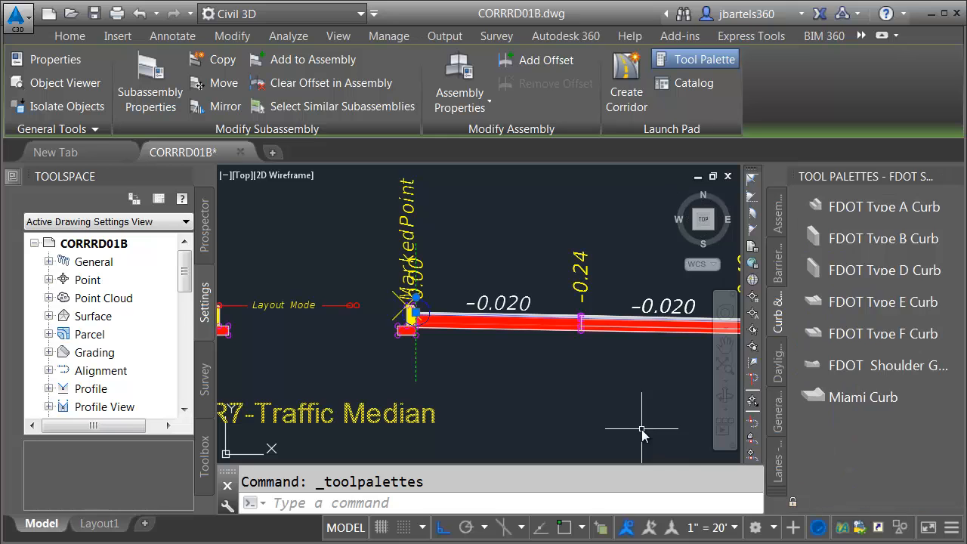
pyautogui.moveTo(780, 309)
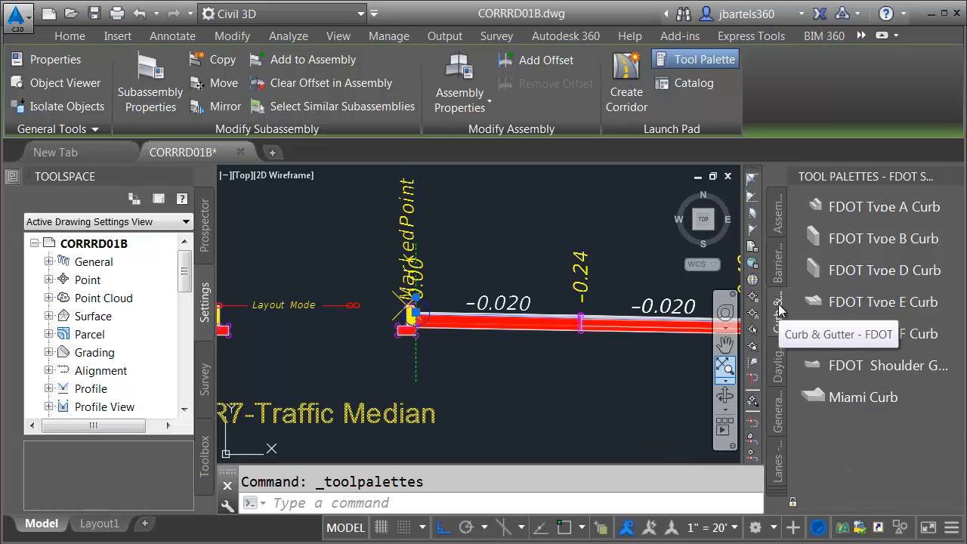
pyautogui.moveTo(823, 332)
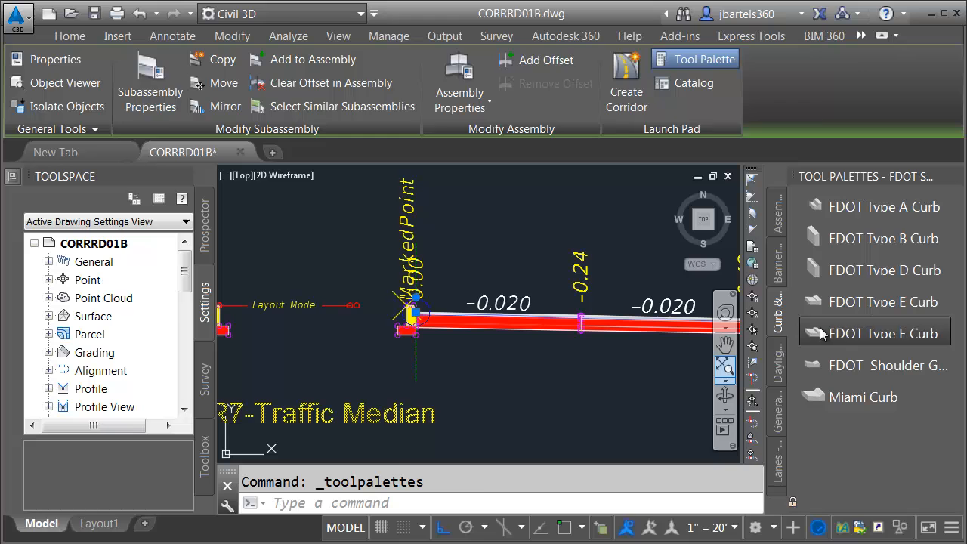
pyautogui.click(884, 332)
pyautogui.write('R')
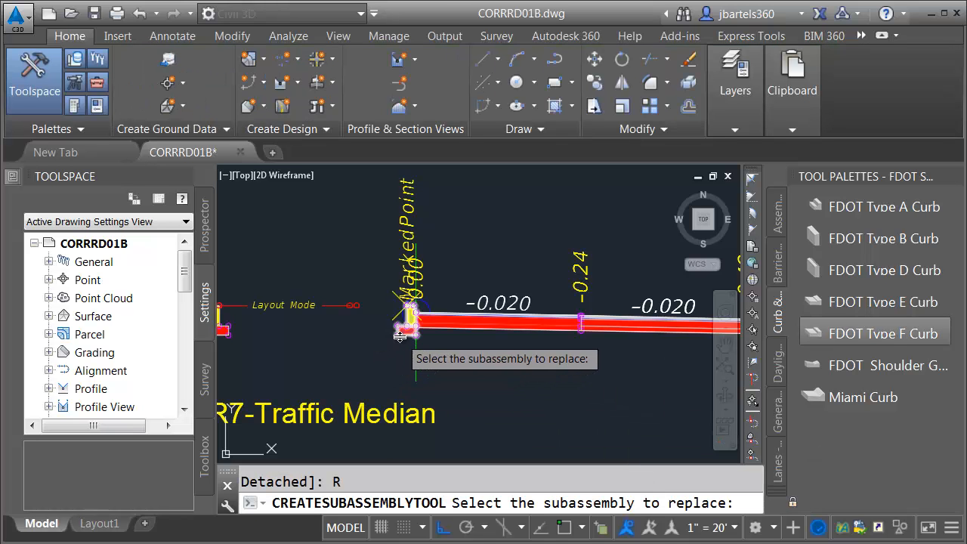
pyautogui.click(414, 317)
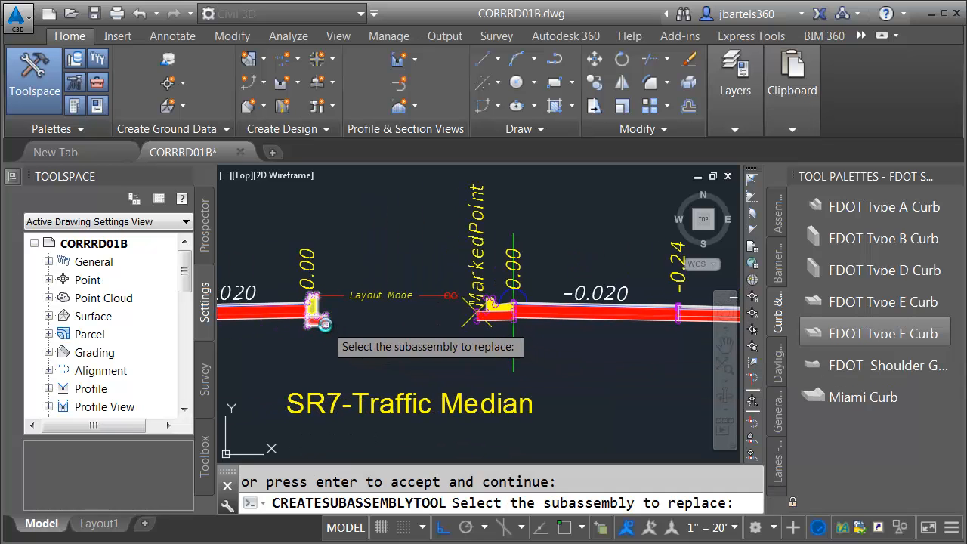
pyautogui.click(314, 309)
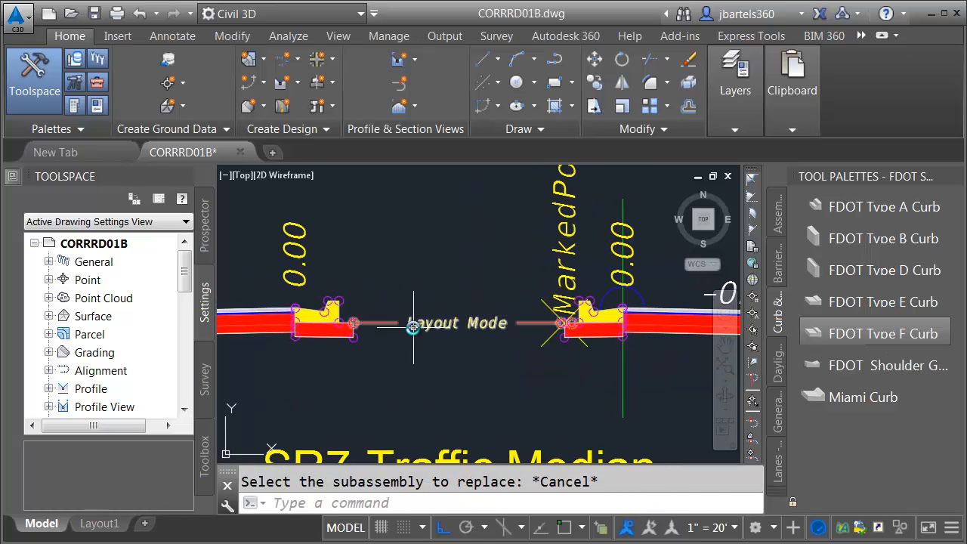
pyautogui.moveTo(444, 323)
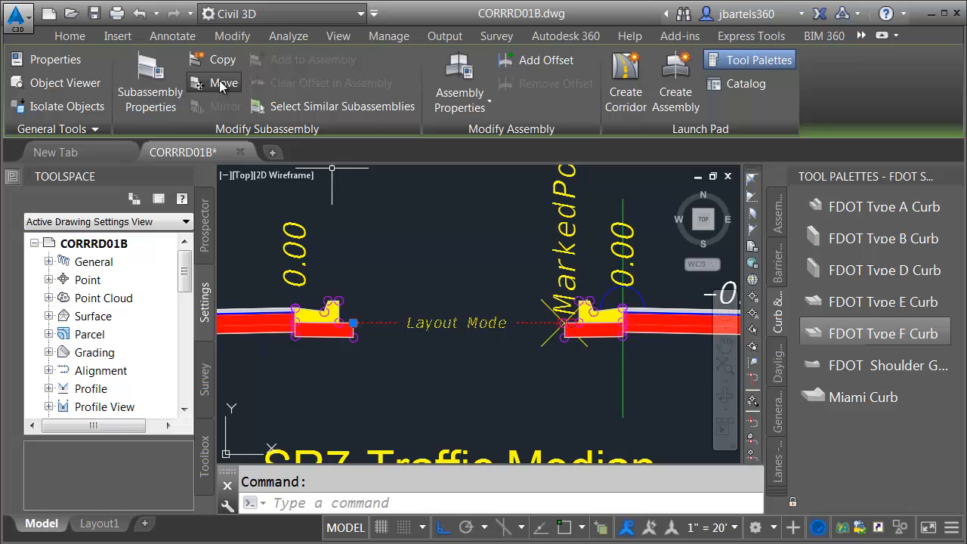
# Begin relocating a Type F curb subassembly onto another marker point of the median.
pyautogui.click(69, 36)
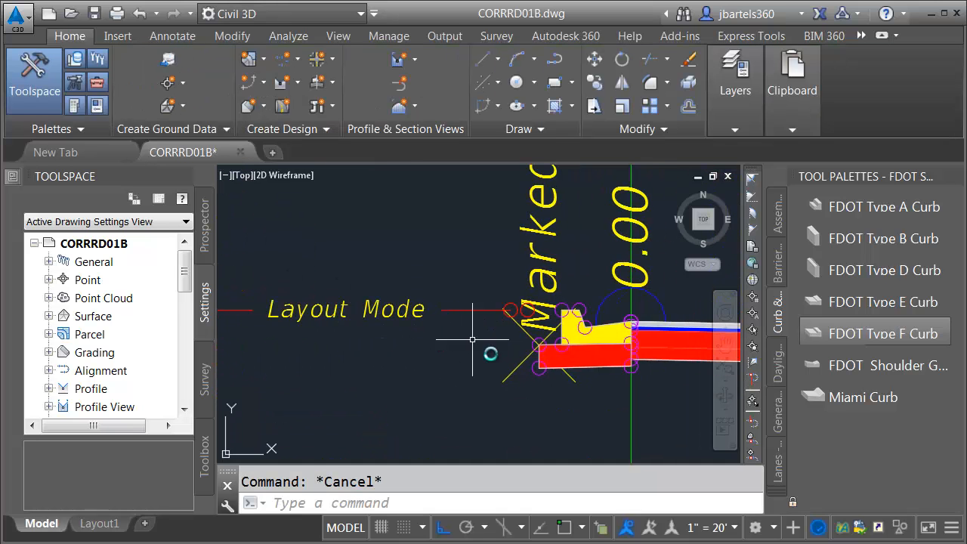
pyautogui.click(538, 346)
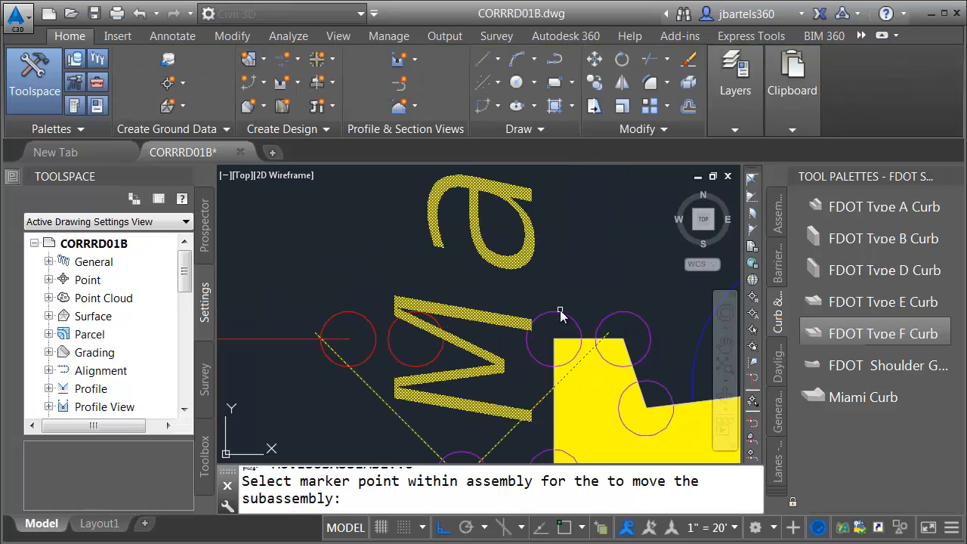
pyautogui.press('Escape')
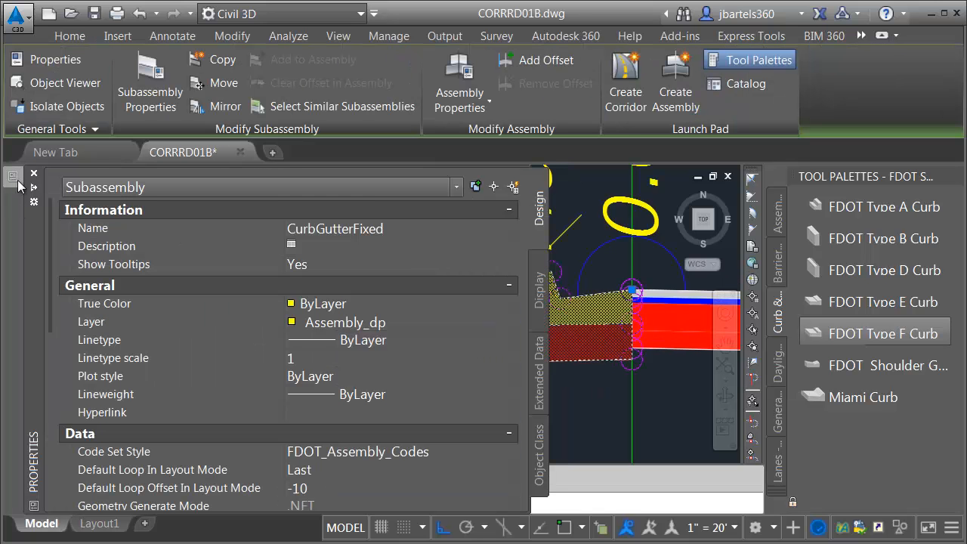
# Rename a curb subassembly 'RT CG Inside' and start typing 'LT C' for the other.
pyautogui.doubleClick(326, 228)
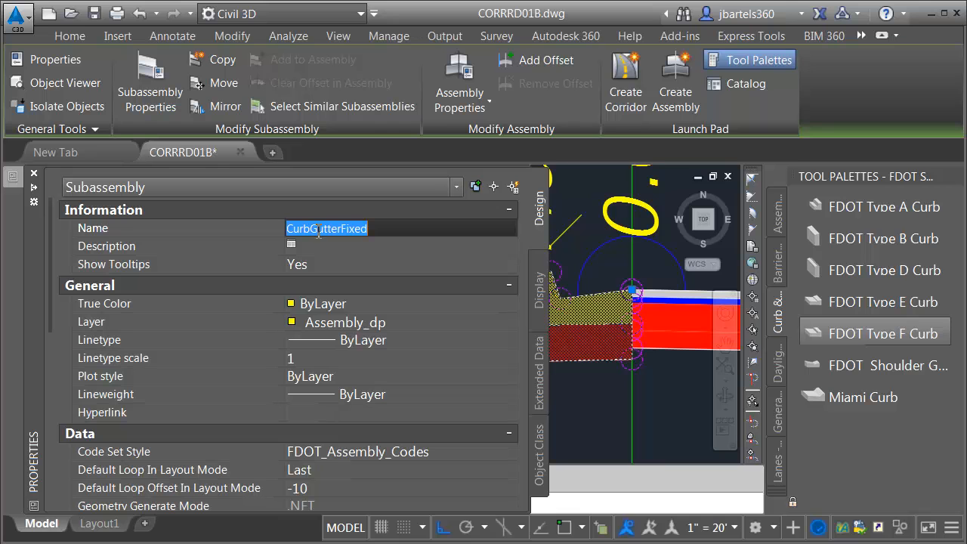
pyautogui.write('RT CG')
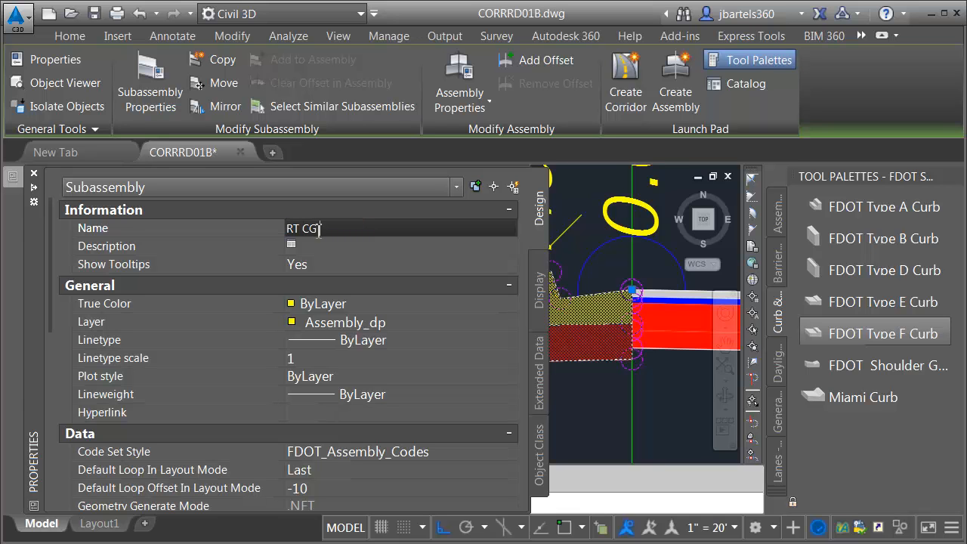
pyautogui.write('Inside')
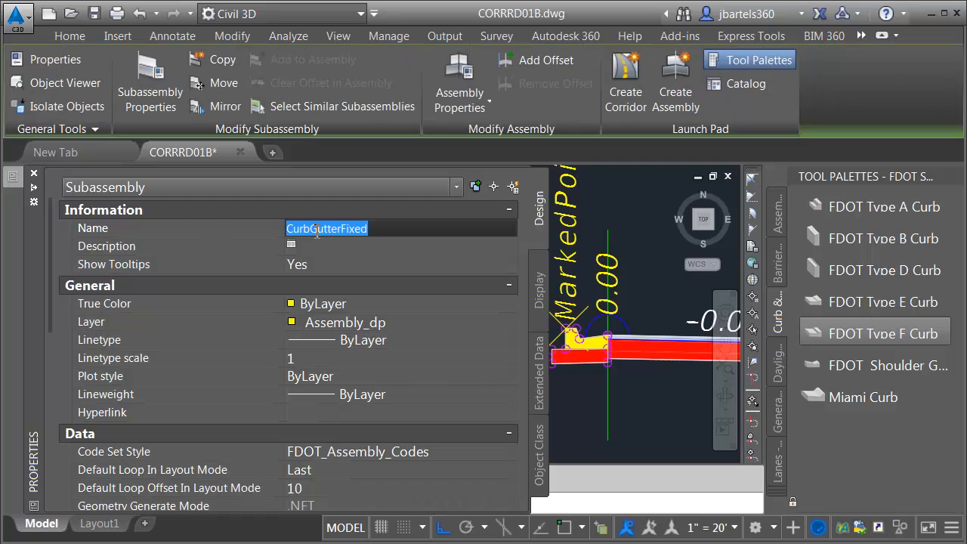
pyautogui.write('LT C')
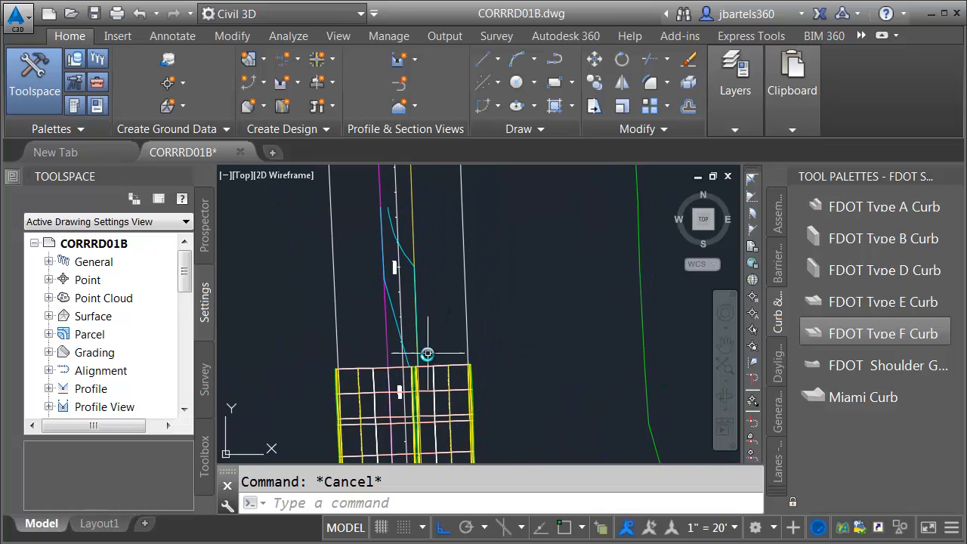
pyautogui.moveTo(430, 315)
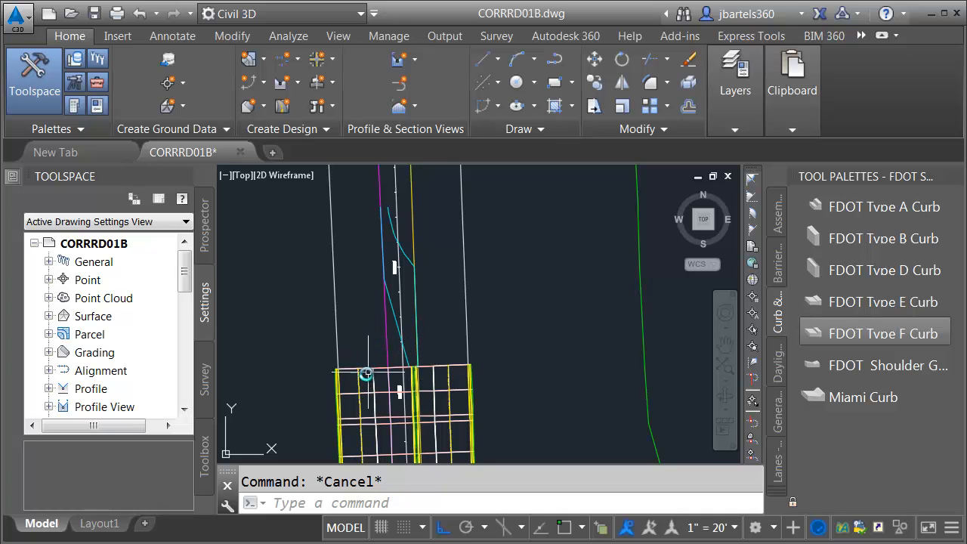
pyautogui.moveTo(361, 385)
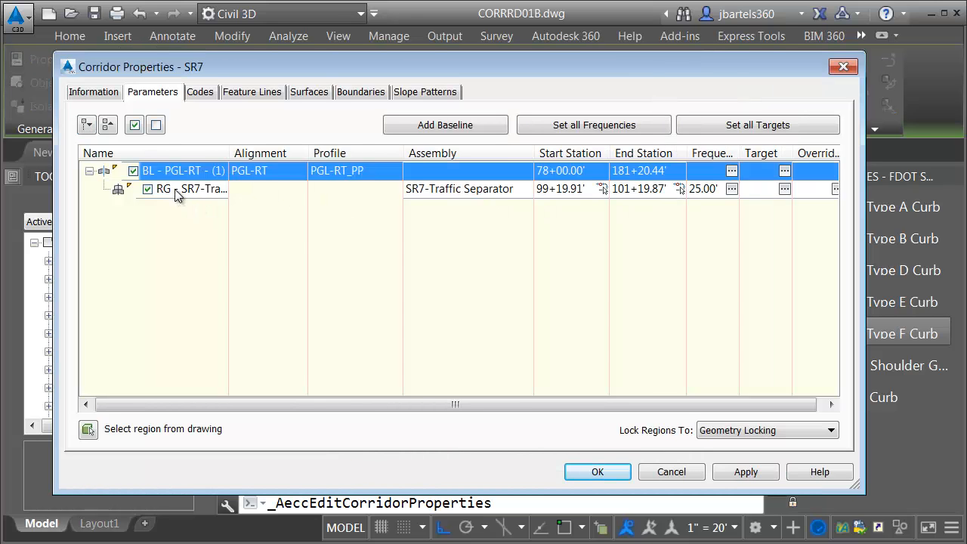
# Insert an SR7-Traffic Median region after the separator region and endpoint-snap its start station.
pyautogui.rightClick(171, 188)
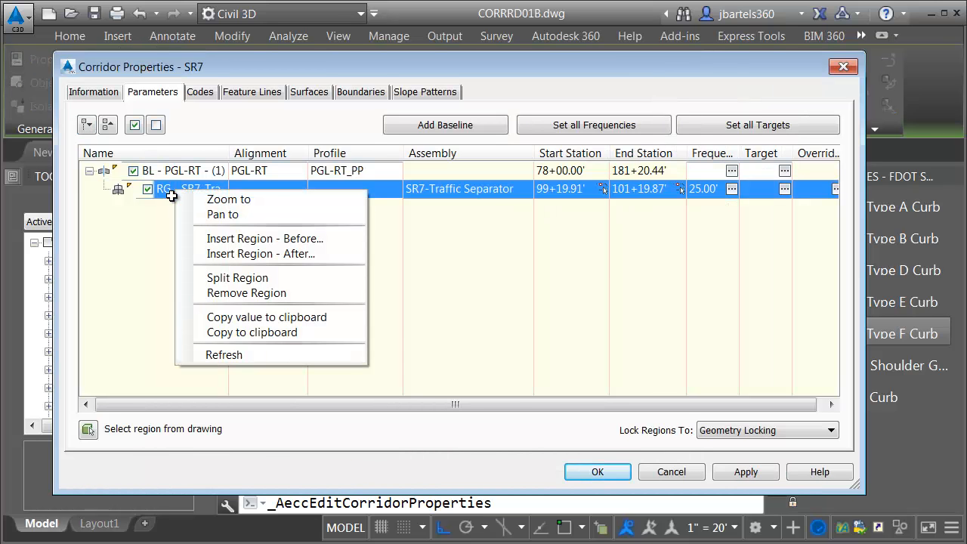
pyautogui.click(260, 253)
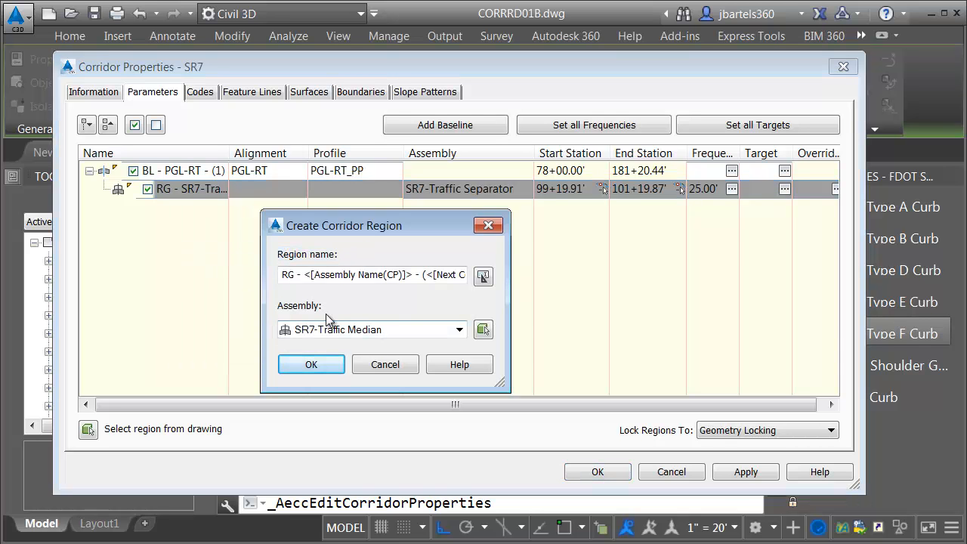
pyautogui.click(482, 329)
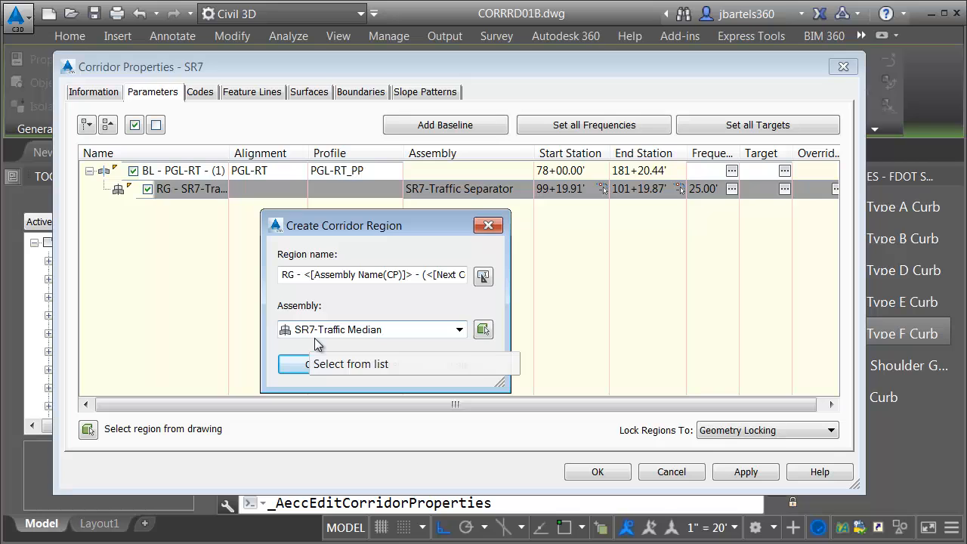
pyautogui.click(458, 329)
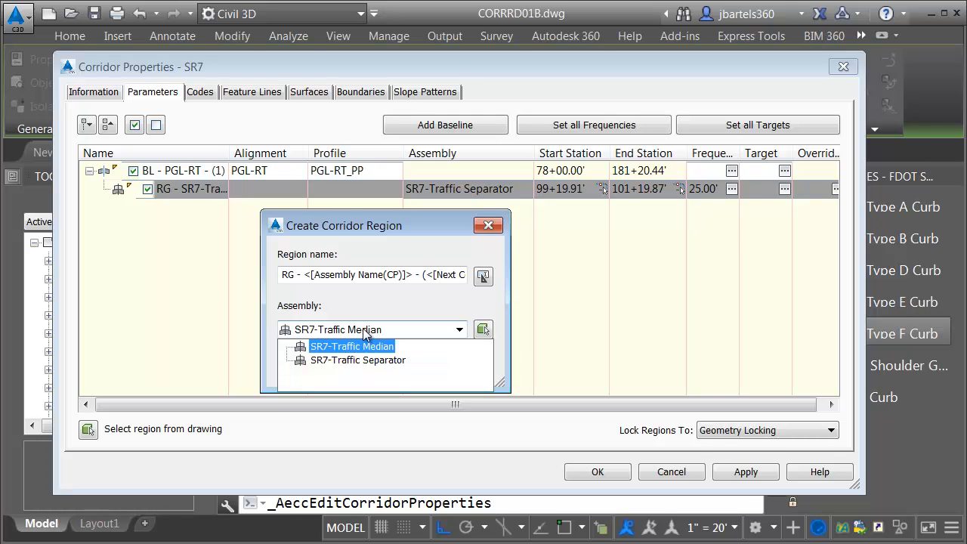
pyautogui.click(352, 345)
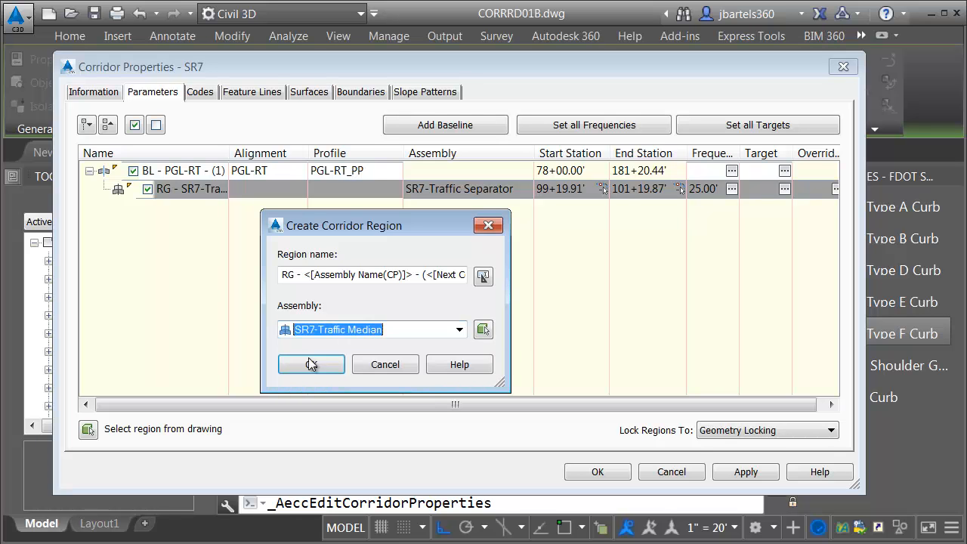
pyautogui.click(311, 364)
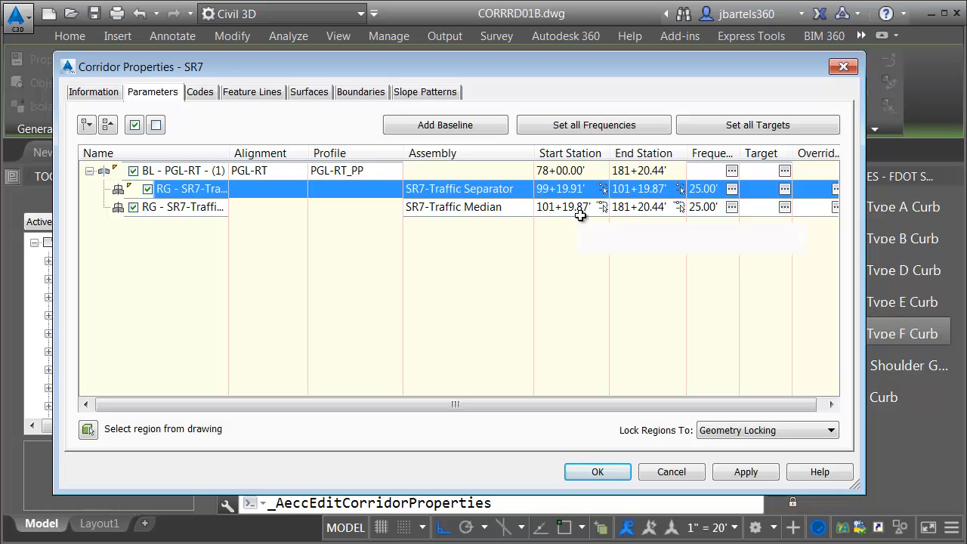
pyautogui.moveTo(604, 209)
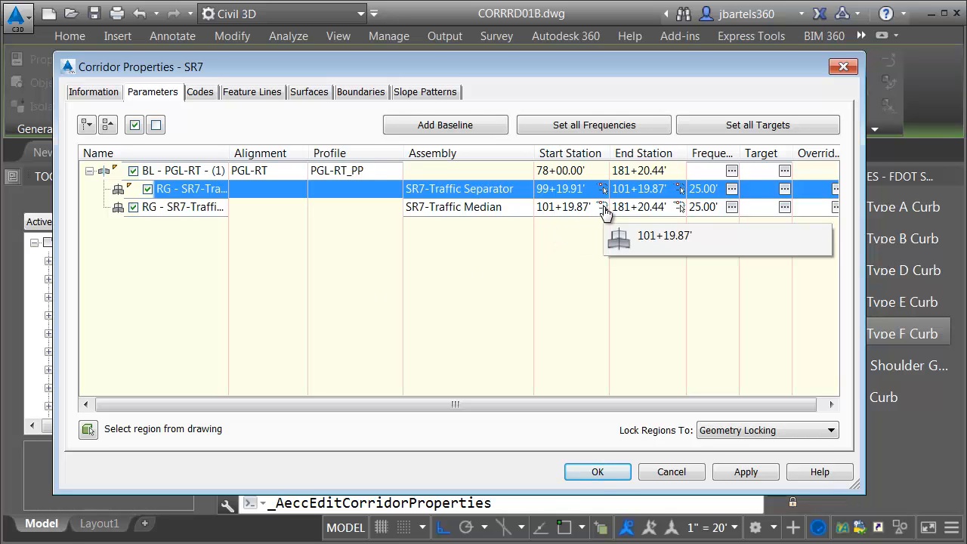
pyautogui.moveTo(604, 210)
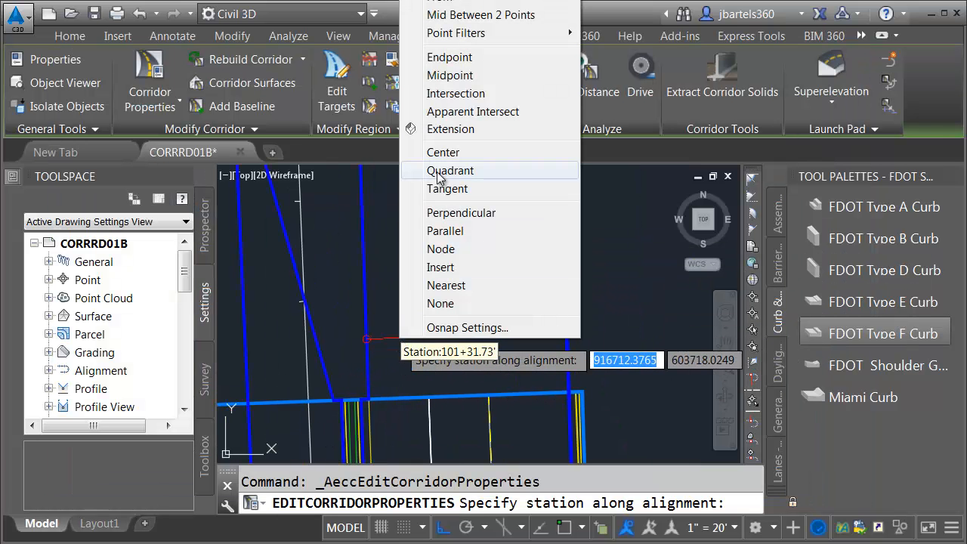
pyautogui.click(449, 57)
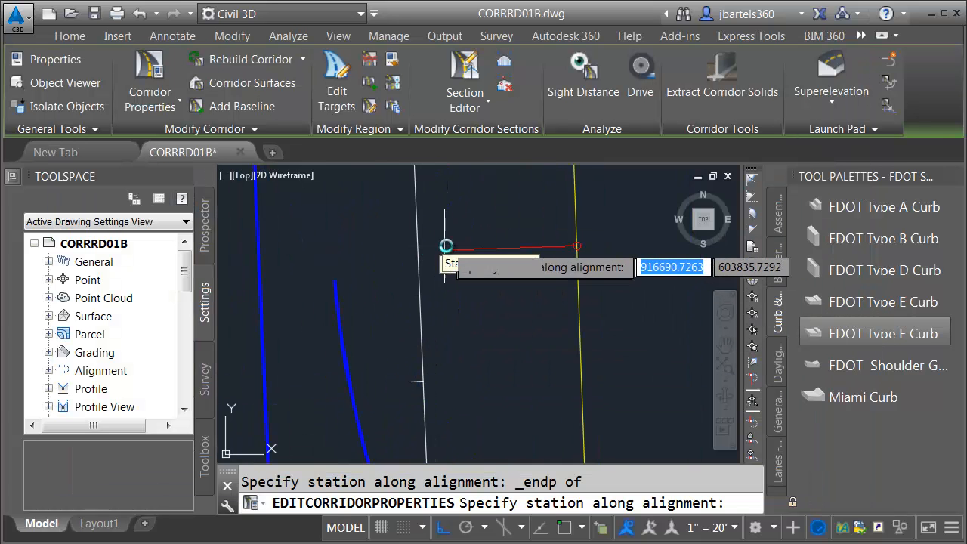
pyautogui.moveTo(334, 279)
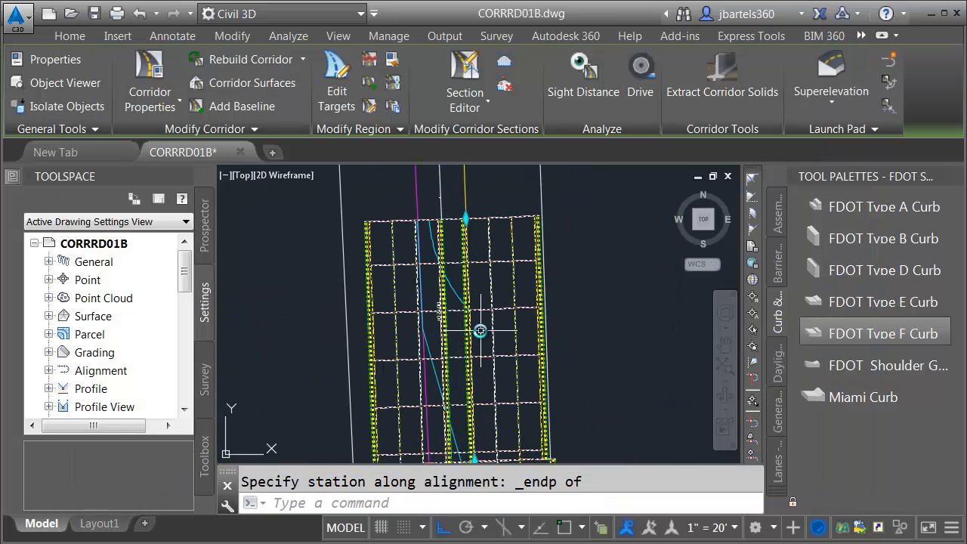
pyautogui.moveTo(523, 260)
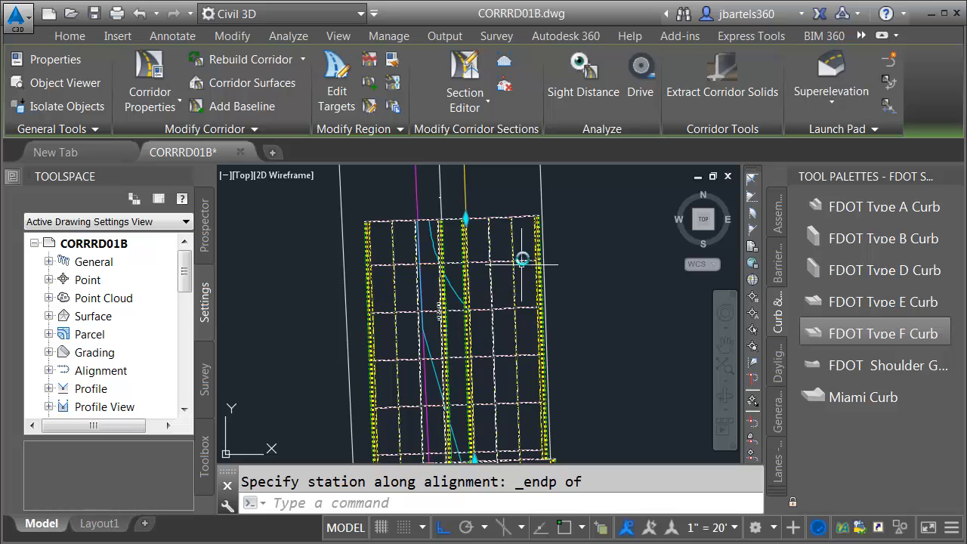
pyautogui.moveTo(545, 241)
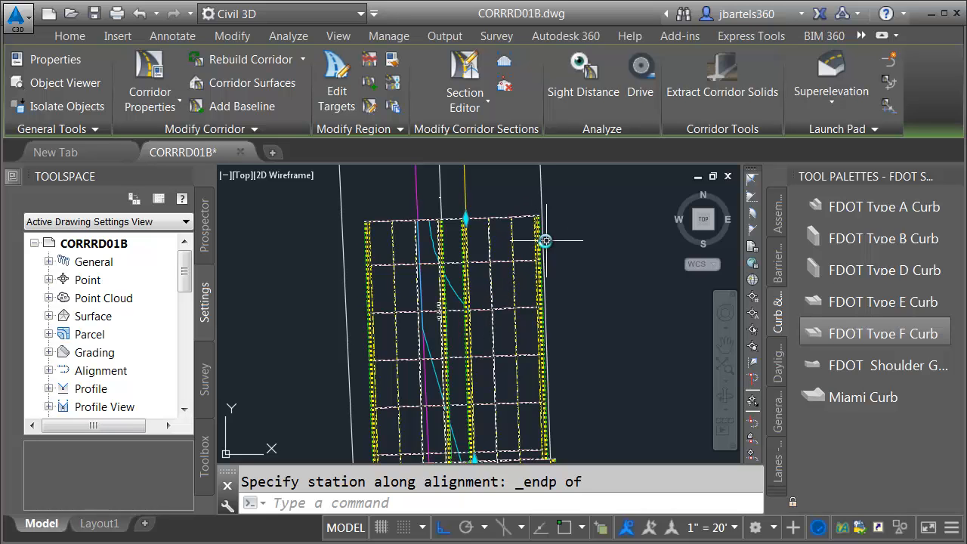
pyautogui.moveTo(331, 242)
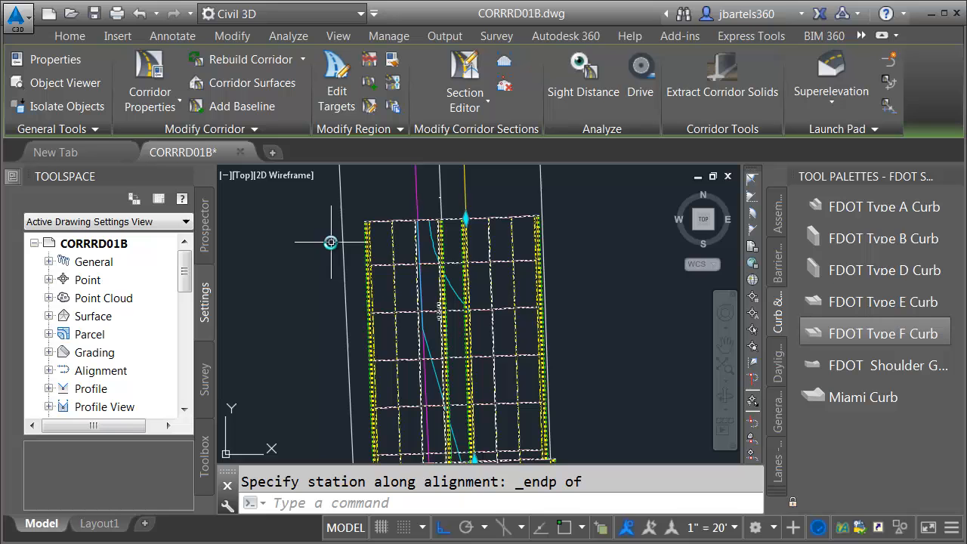
pyautogui.moveTo(436, 243)
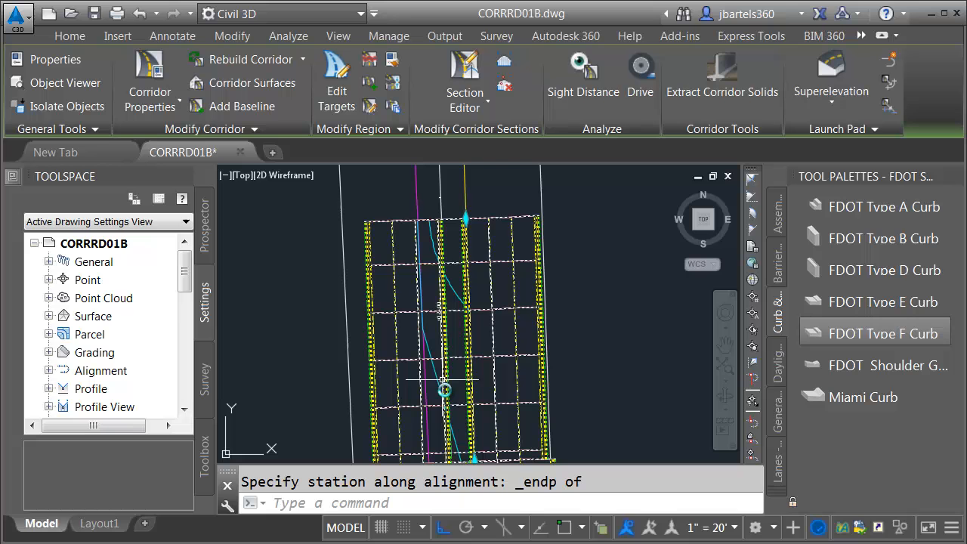
pyautogui.moveTo(457, 289)
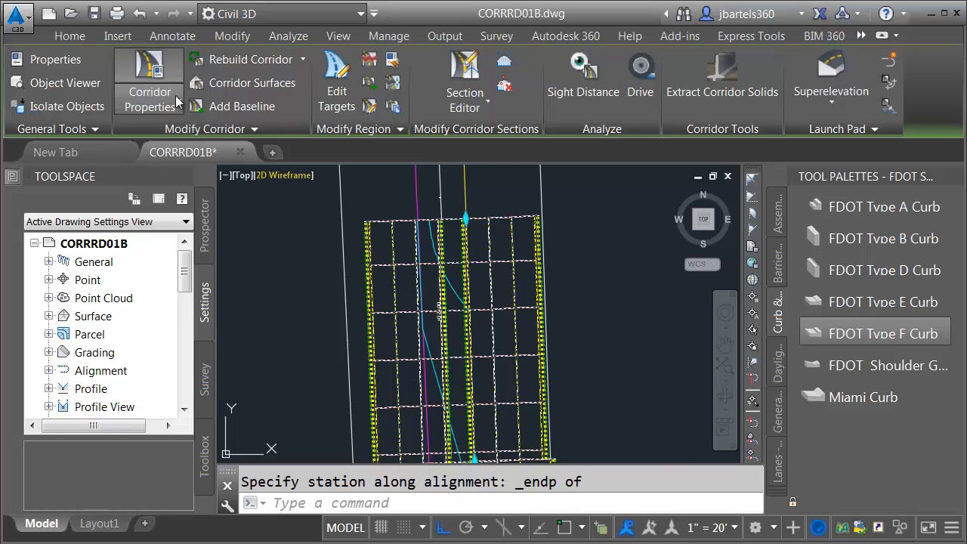
# Target the median region's PGL LT Link alignment to PGL-LT in Corridor Properties.
pyautogui.click(149, 90)
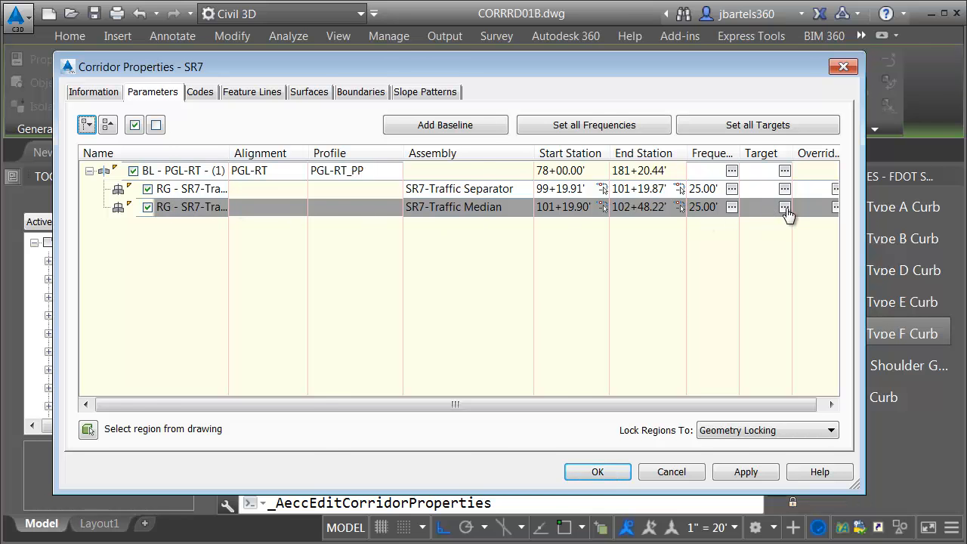
pyautogui.click(786, 207)
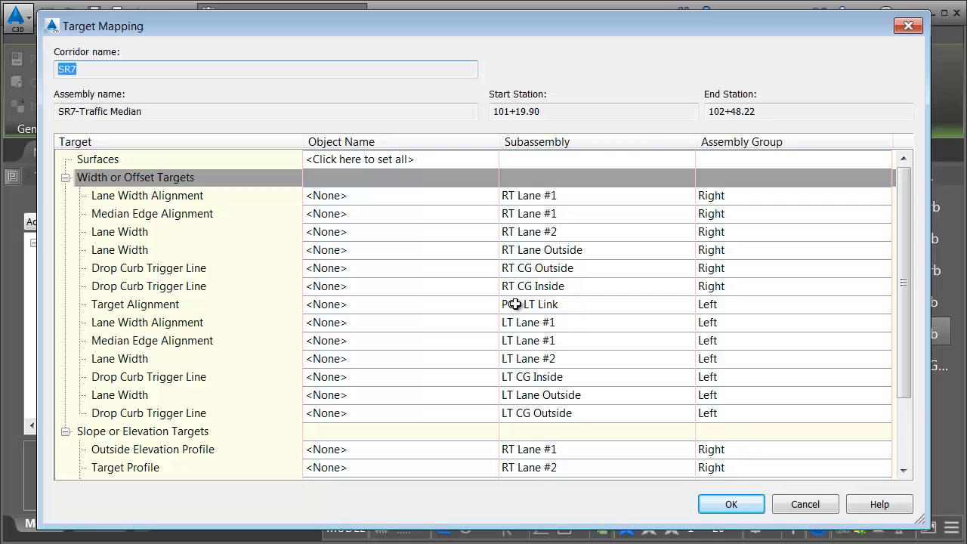
pyautogui.click(325, 304)
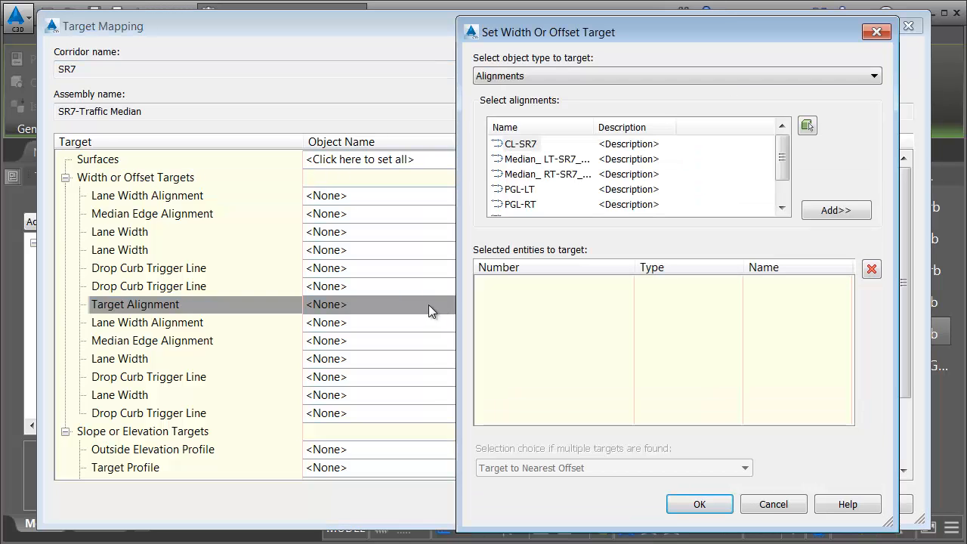
pyautogui.moveTo(555, 163)
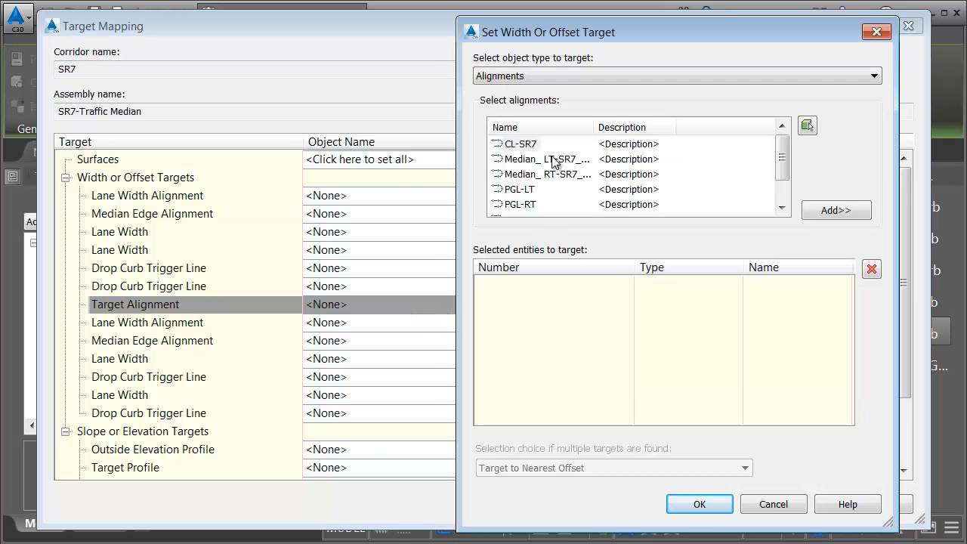
pyautogui.click(519, 189)
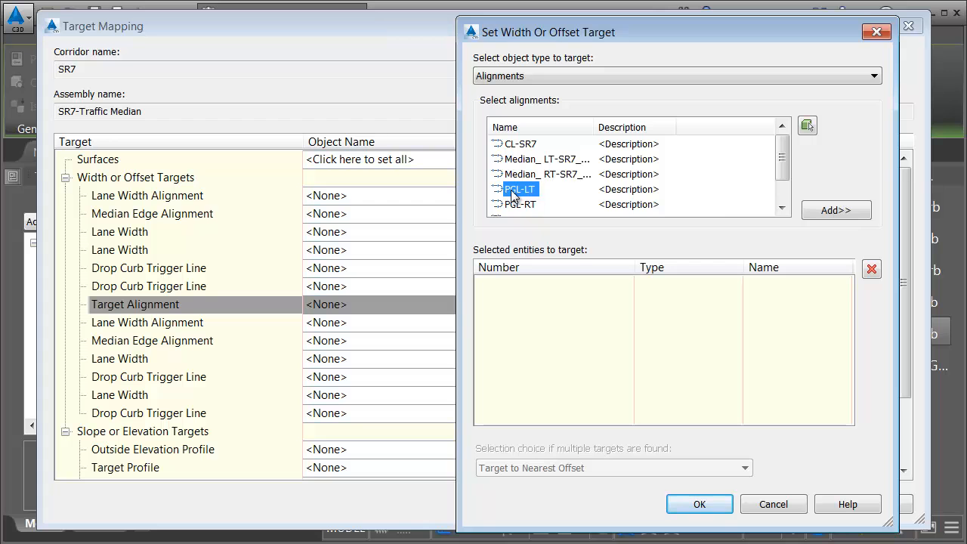
pyautogui.click(836, 210)
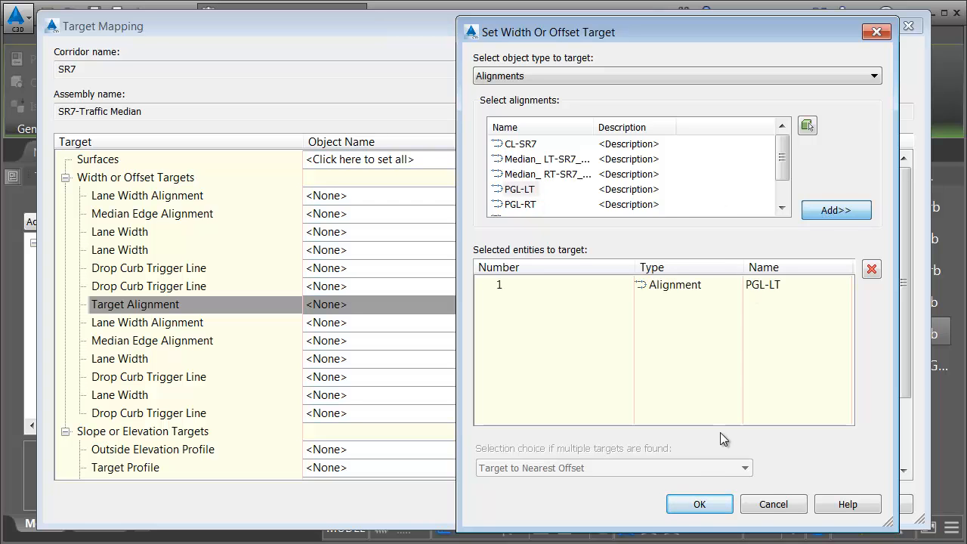
pyautogui.click(699, 503)
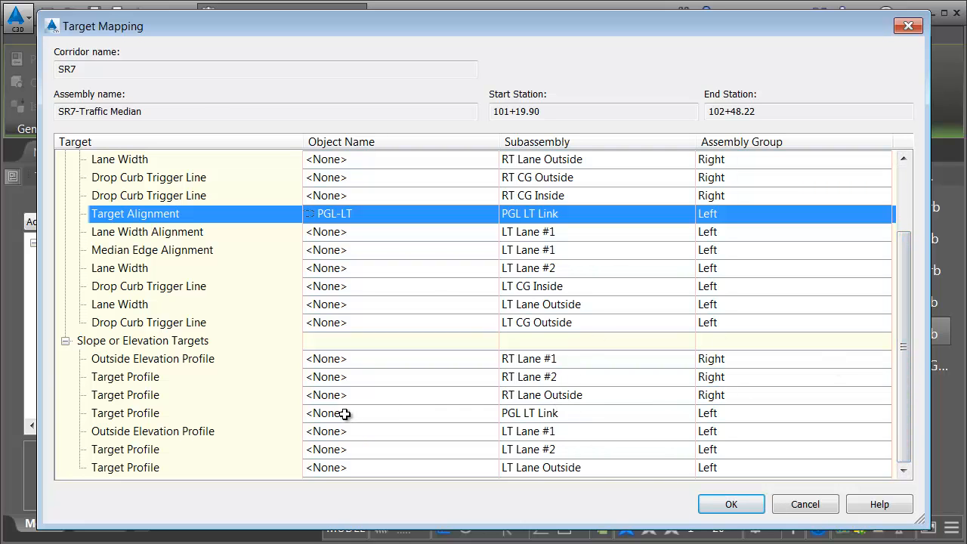
# Set PGL LT Link's elevation target to profile PGL-LT_PP on alignment PGL-LT.
pyautogui.click(325, 412)
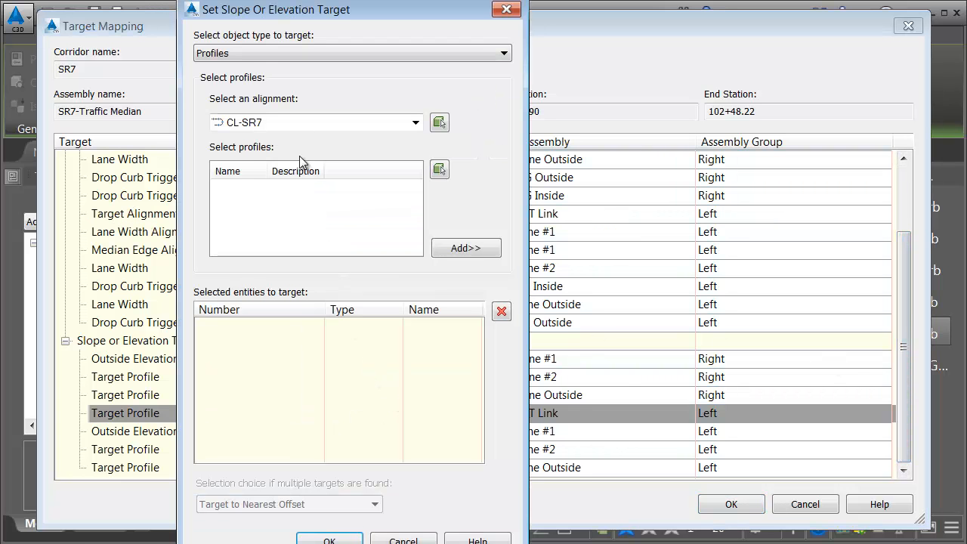
pyautogui.click(414, 122)
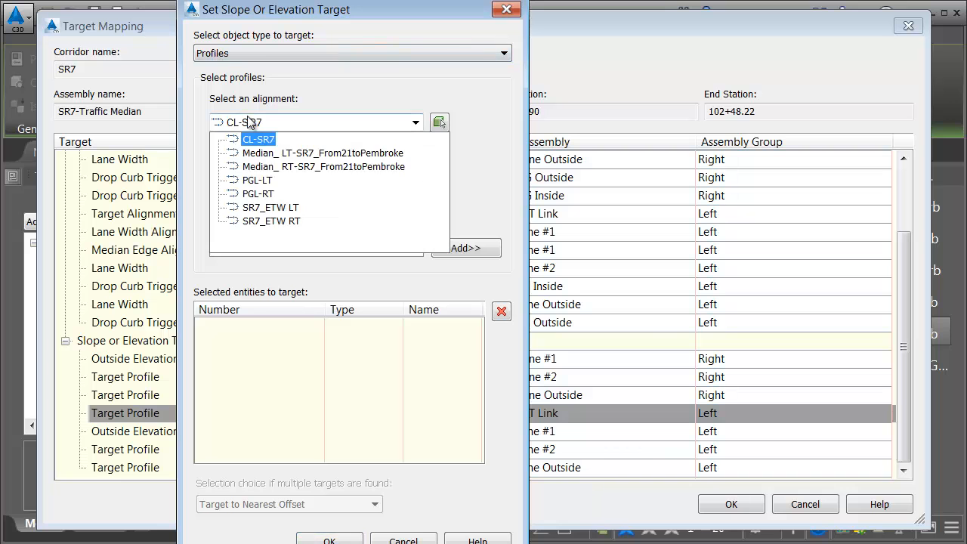
pyautogui.click(257, 180)
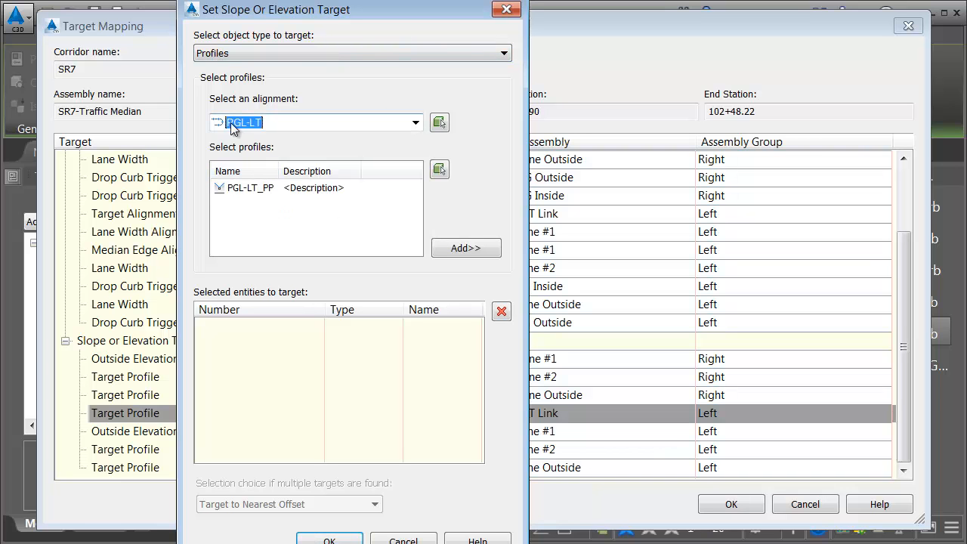
pyautogui.click(249, 187)
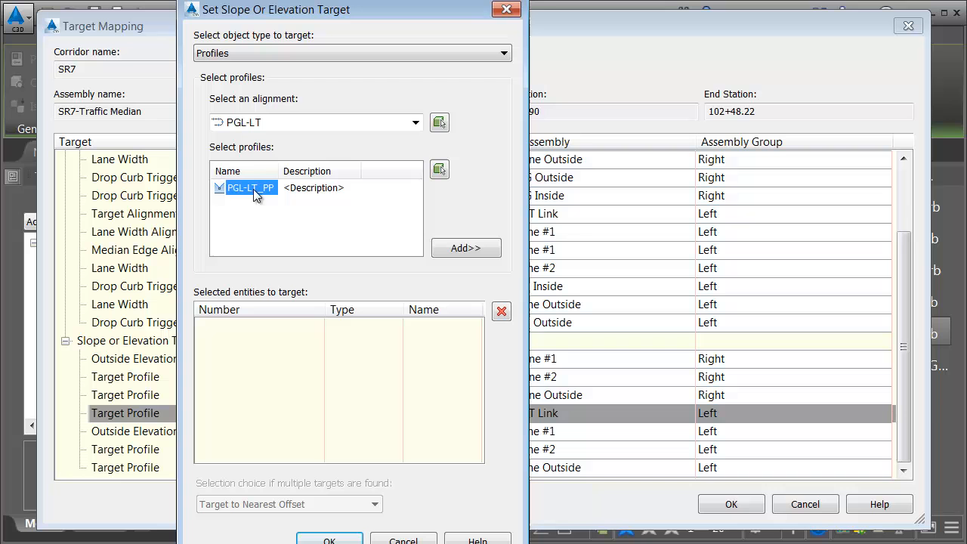
pyautogui.click(465, 248)
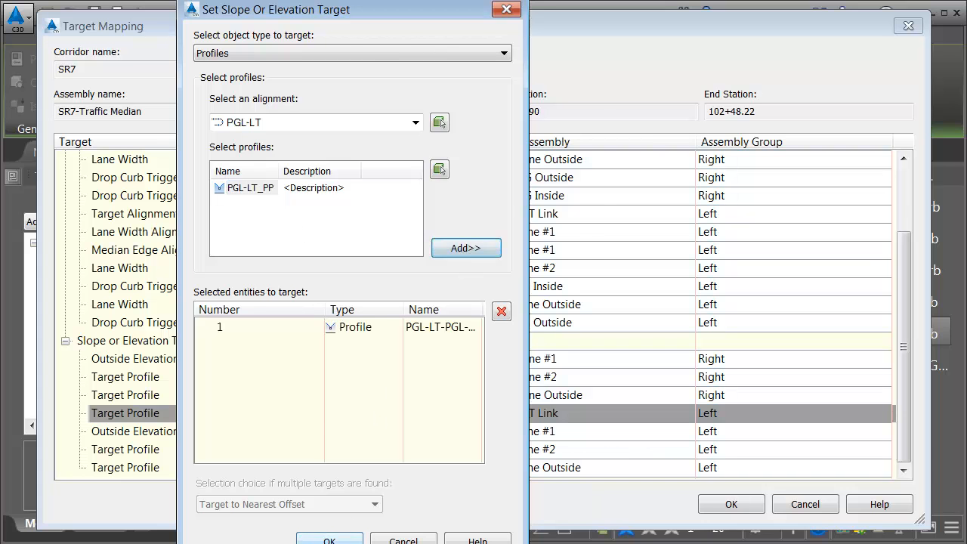
pyautogui.click(329, 540)
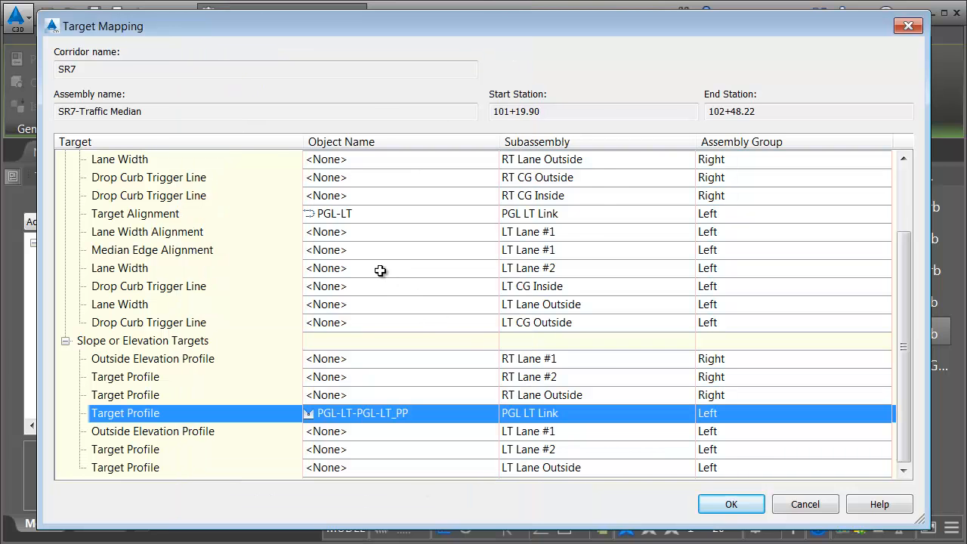
pyautogui.moveTo(325, 305)
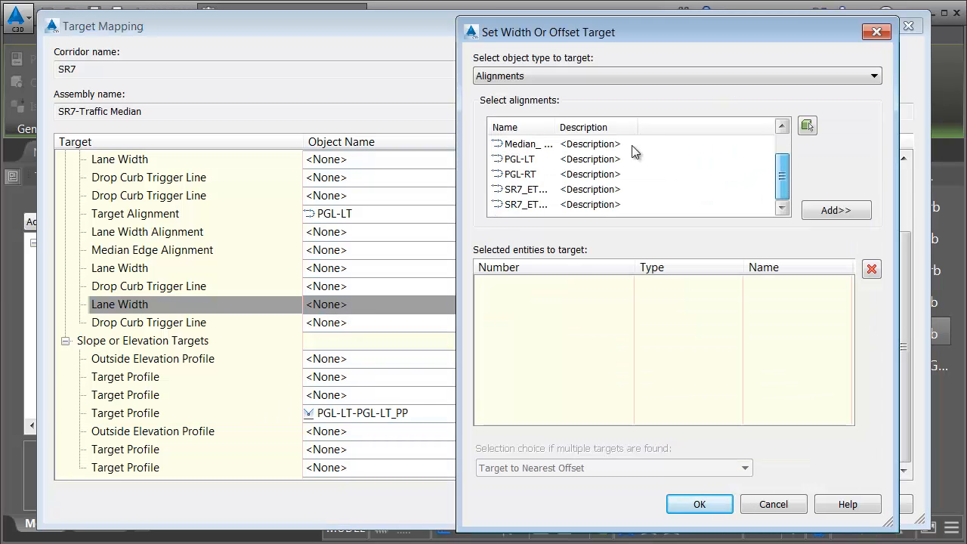
# Target the LT Lane Outside width to the SR7_ETW LT alignment.
pyautogui.click(532, 189)
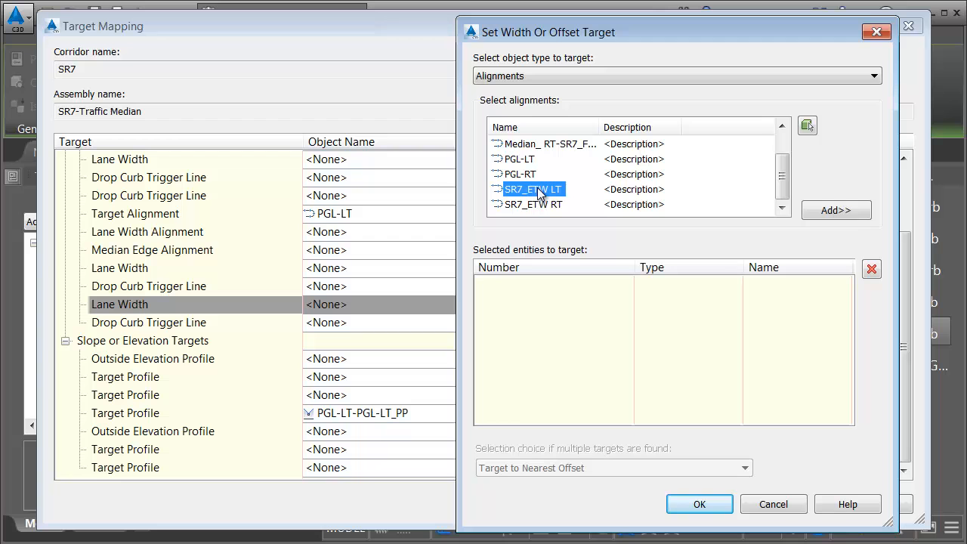
pyautogui.click(836, 209)
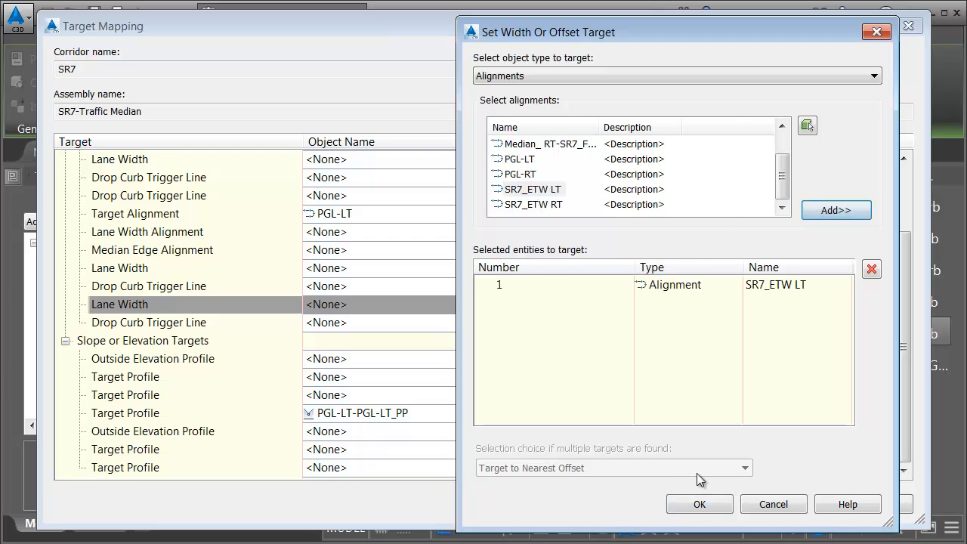
pyautogui.click(699, 504)
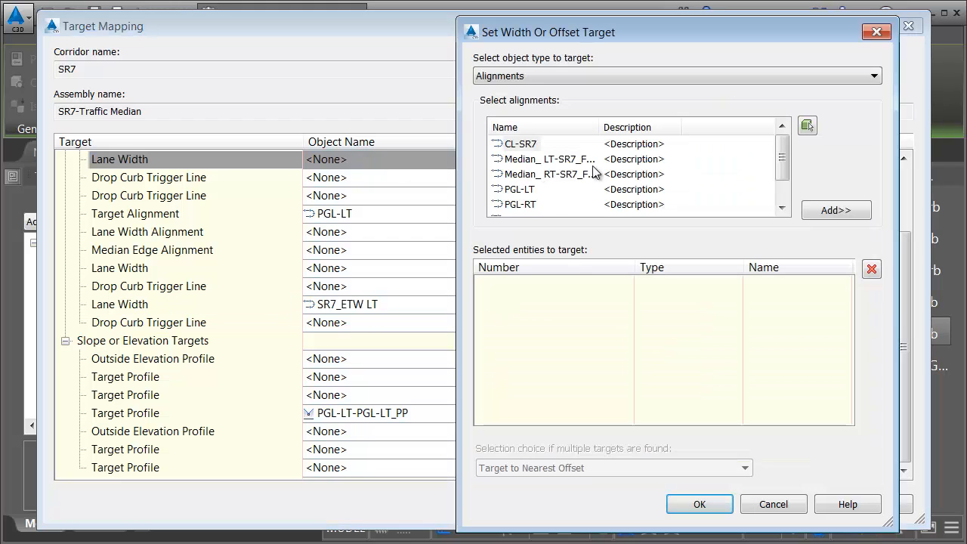
# Target the RT Lane Outside width to the SR7_ETW RT alignment.
pyautogui.scroll(-3)
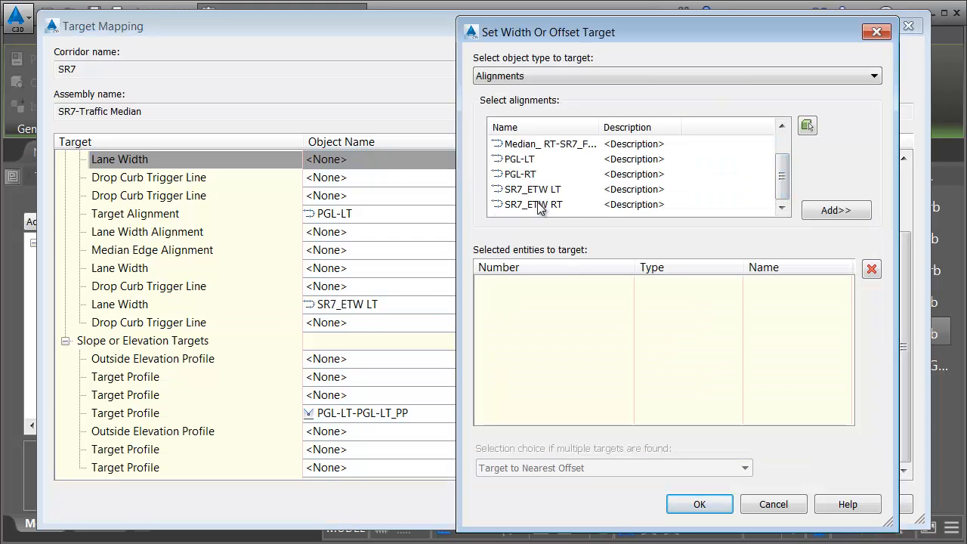
pyautogui.click(836, 210)
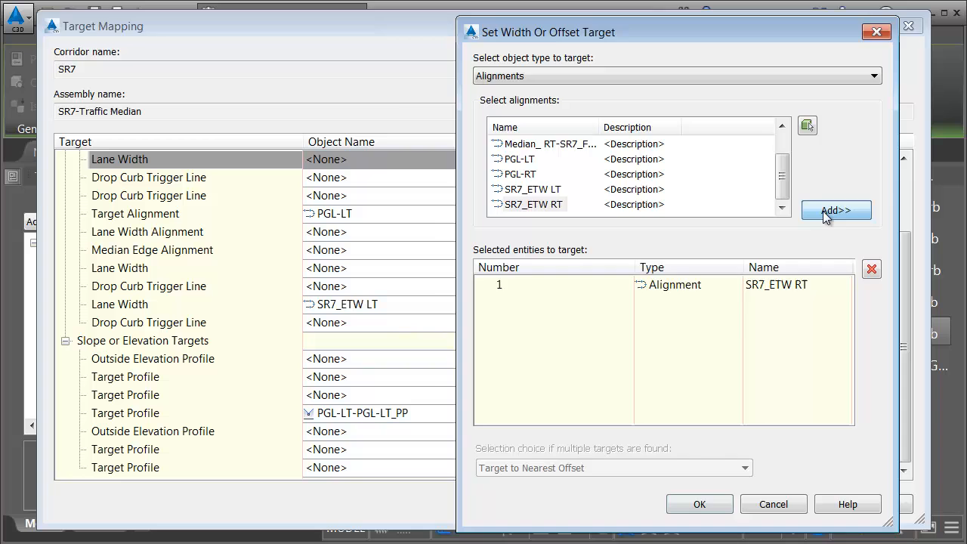
pyautogui.click(699, 504)
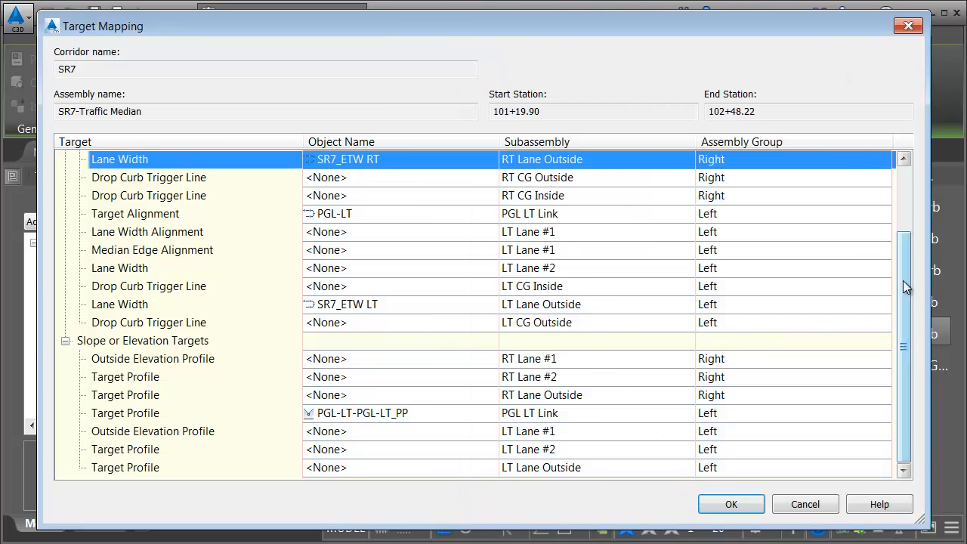
pyautogui.scroll(3)
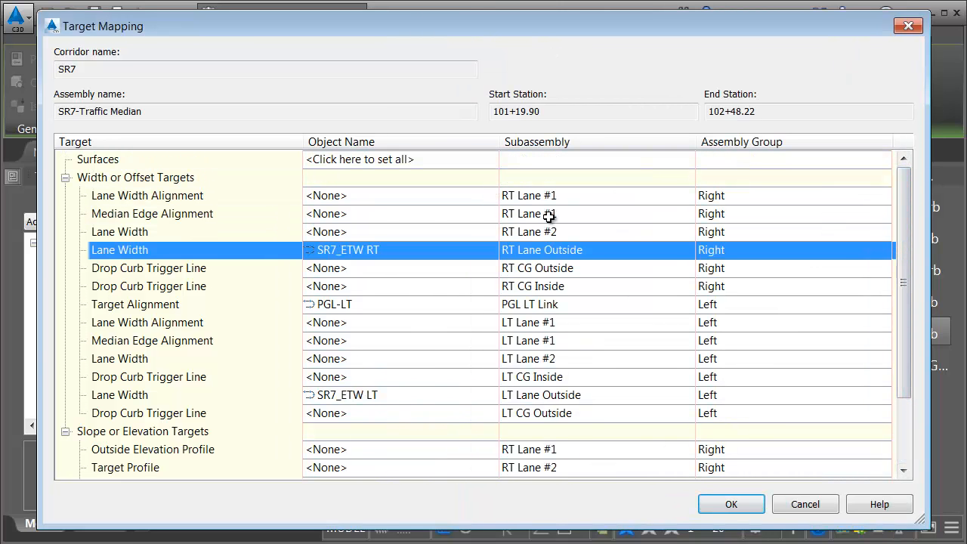
pyautogui.moveTo(174, 214)
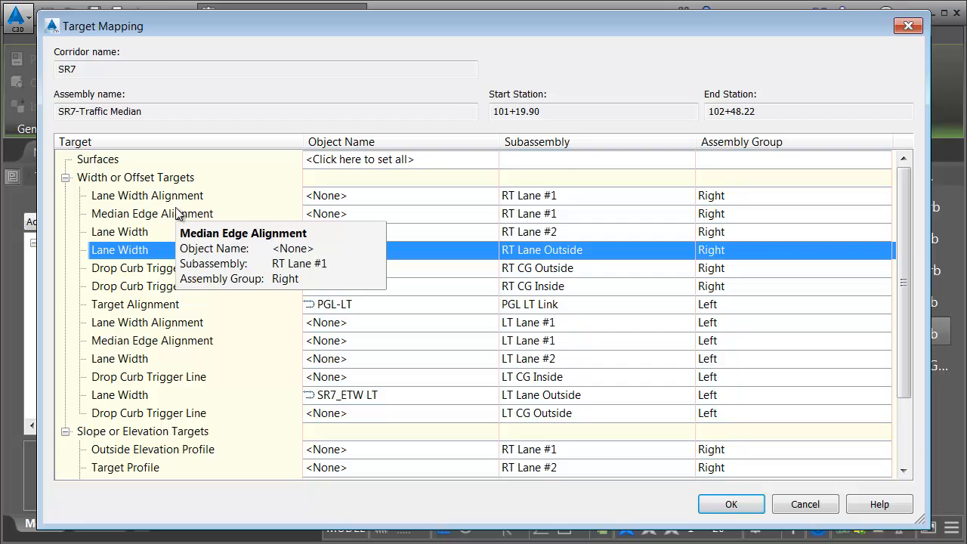
# Target the right median edge to the Median_RT-SR7 alignment.
pyautogui.click(325, 214)
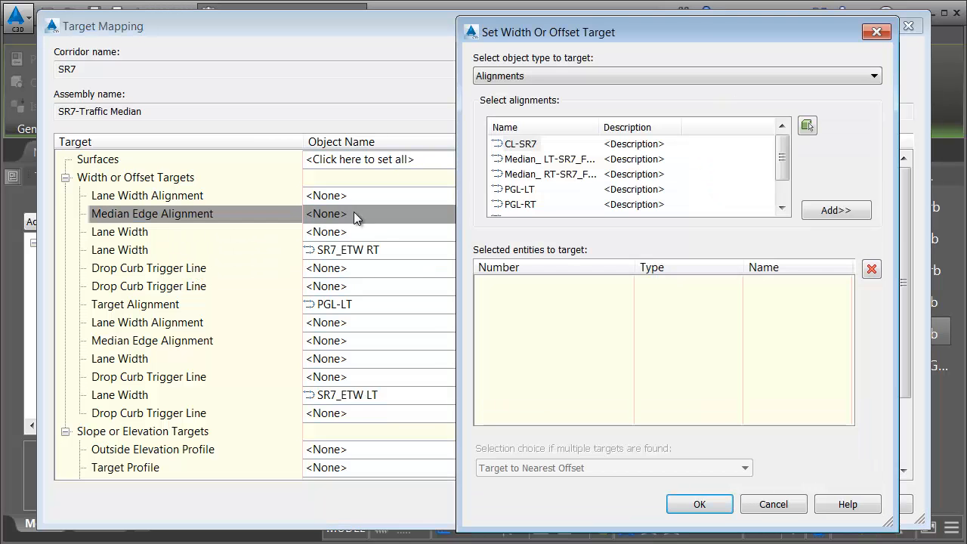
pyautogui.click(549, 174)
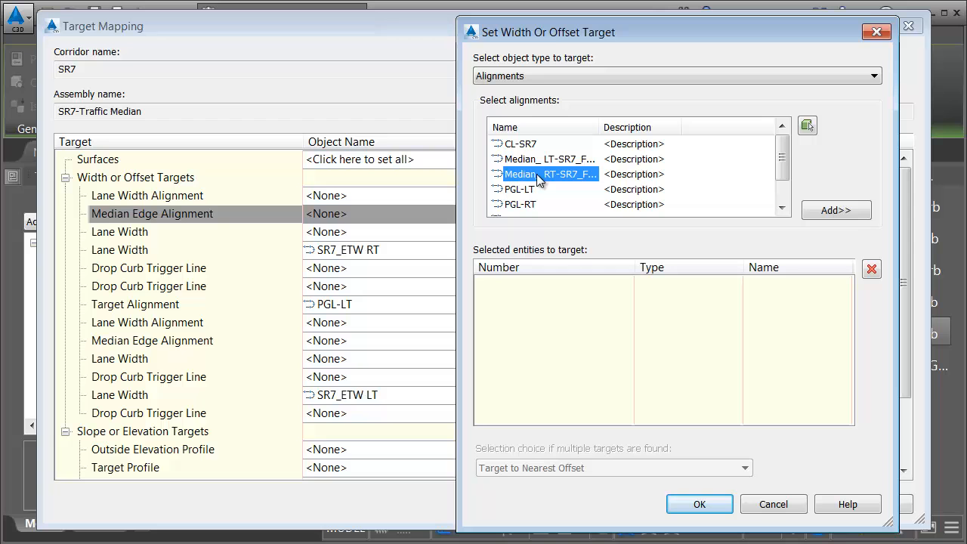
pyautogui.click(836, 210)
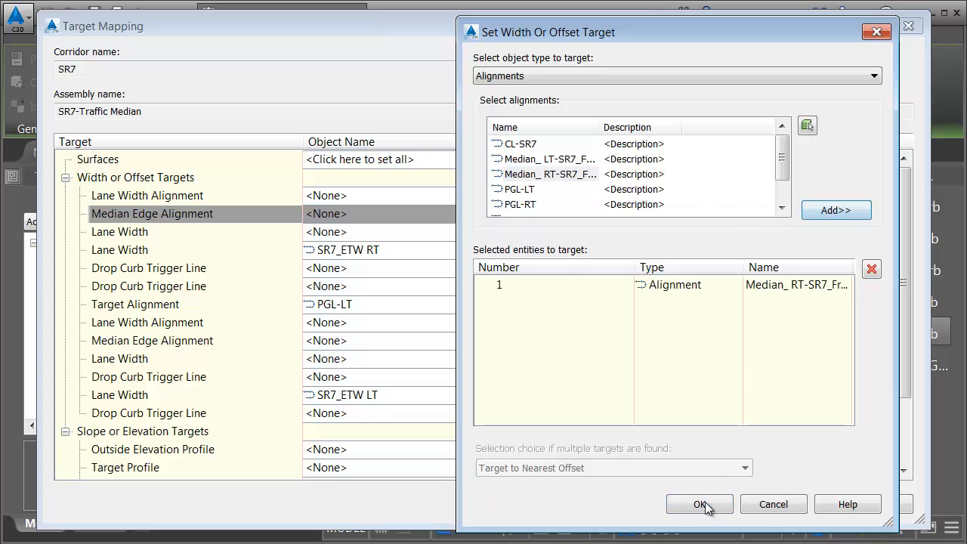
pyautogui.click(699, 503)
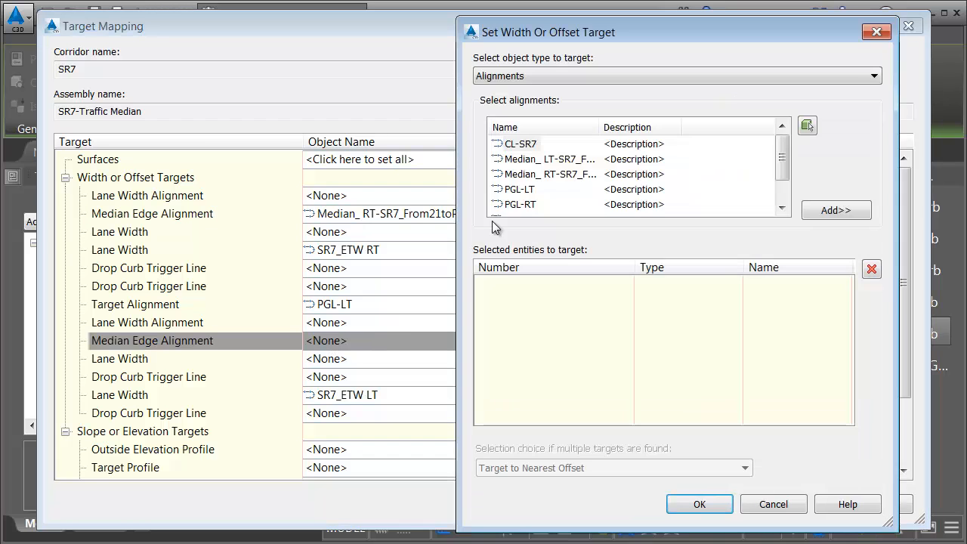
# Target the left median edge to Median_LT-SR7 and accept the target mapping.
pyautogui.click(548, 159)
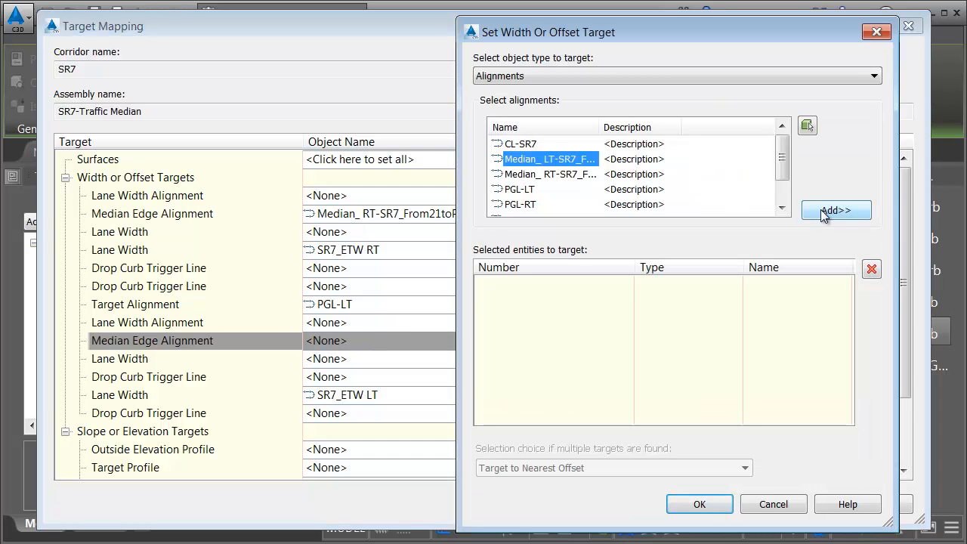
pyautogui.click(698, 504)
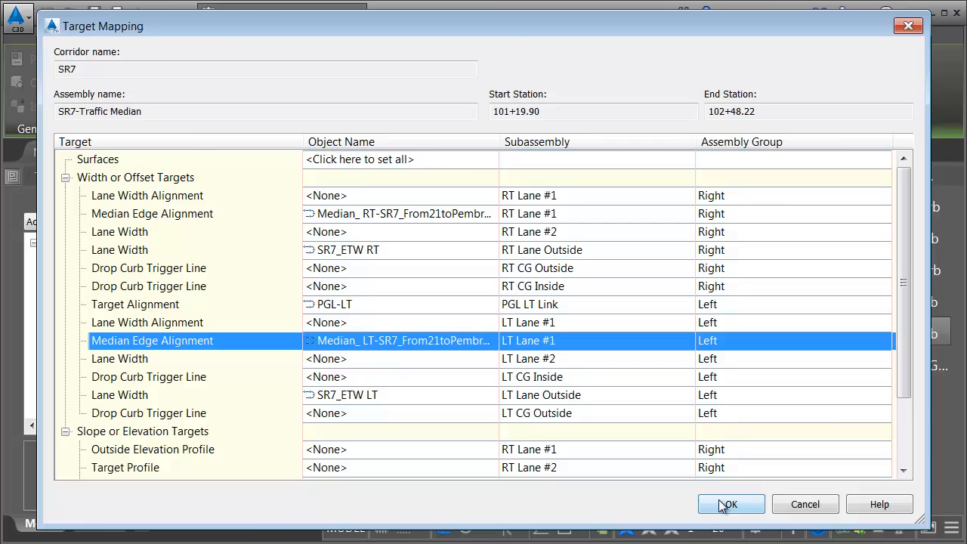
pyautogui.click(729, 503)
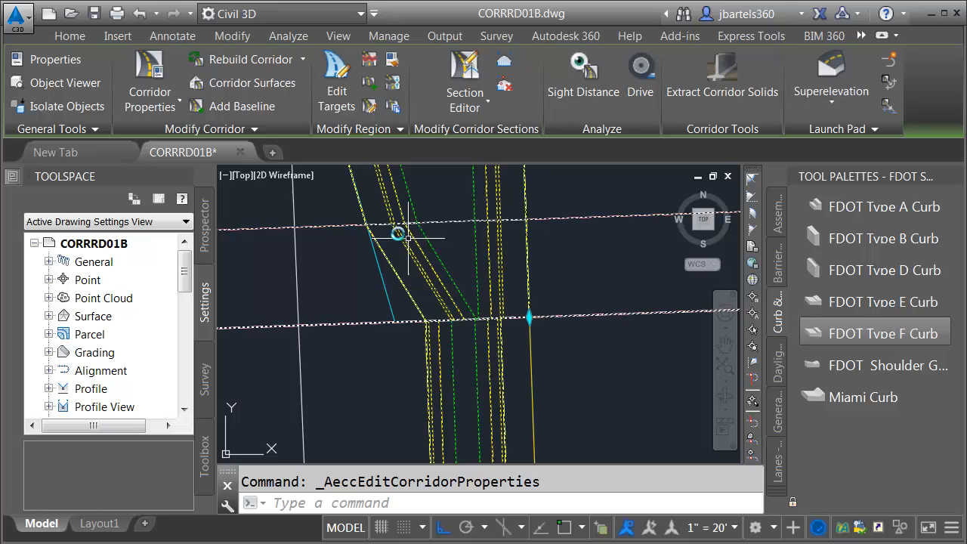
pyautogui.moveTo(378, 230)
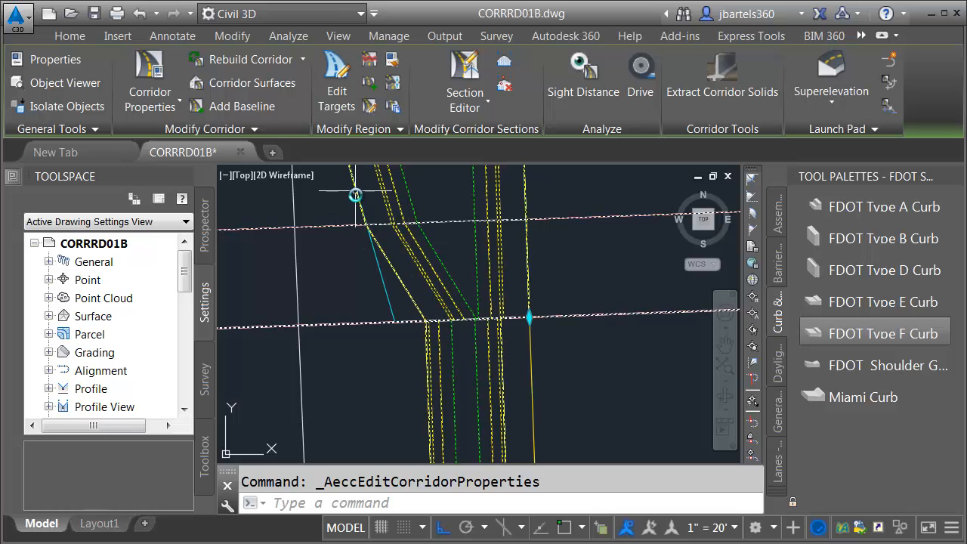
pyautogui.moveTo(404, 275)
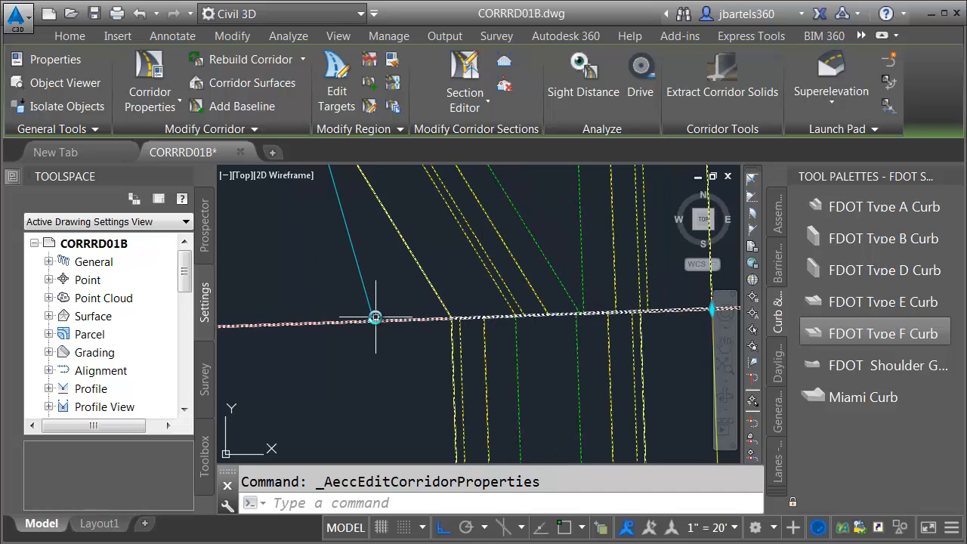
pyautogui.moveTo(377, 313)
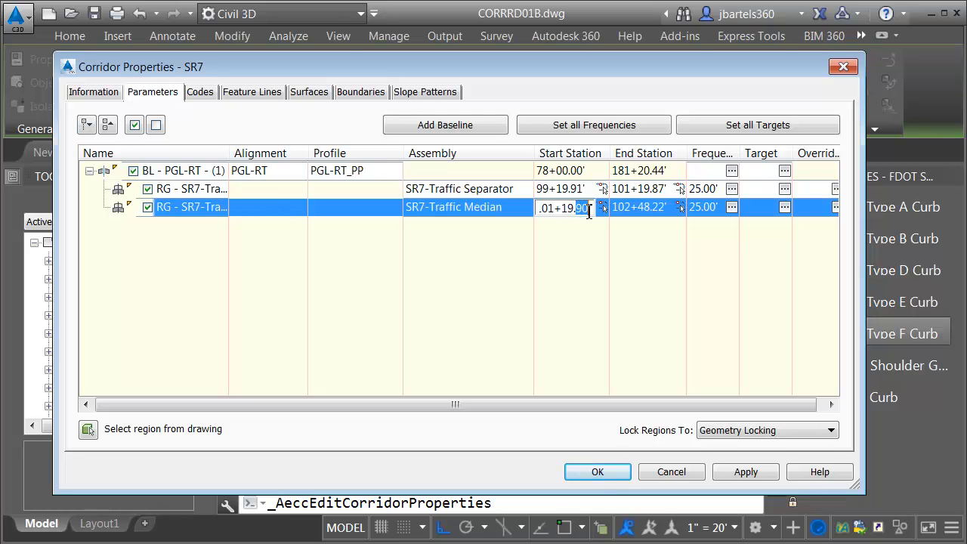
pyautogui.moveTo(573, 245)
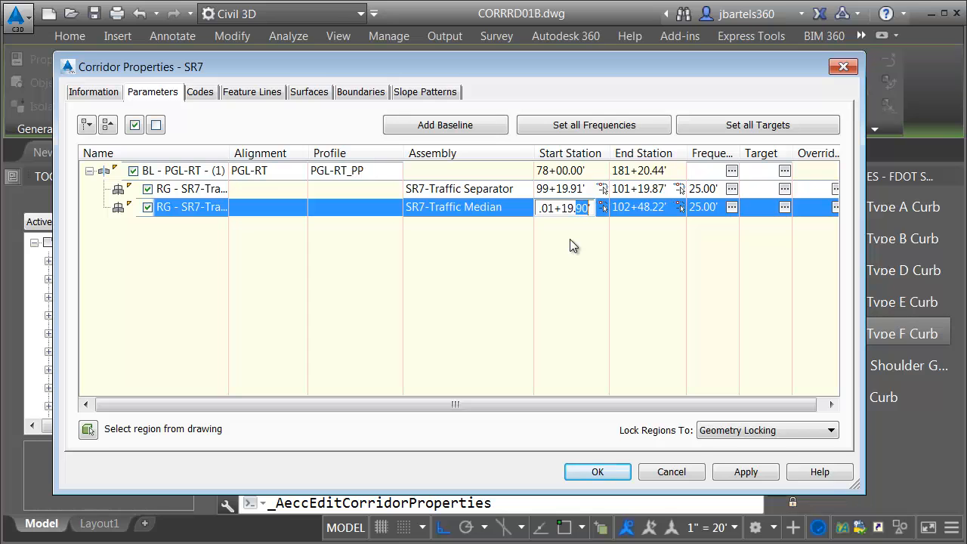
# Commit the edited start station for the SR7-Traffic Median region.
pyautogui.click(189, 188)
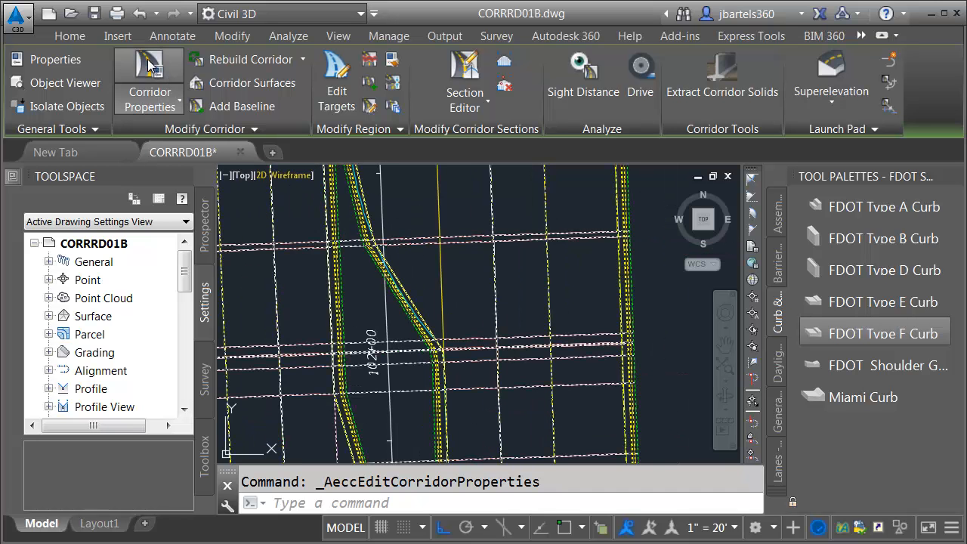
# Set the median region's offset target curve frequency to By curvature, 0.1' mid-ordinate distance.
pyautogui.click(149, 79)
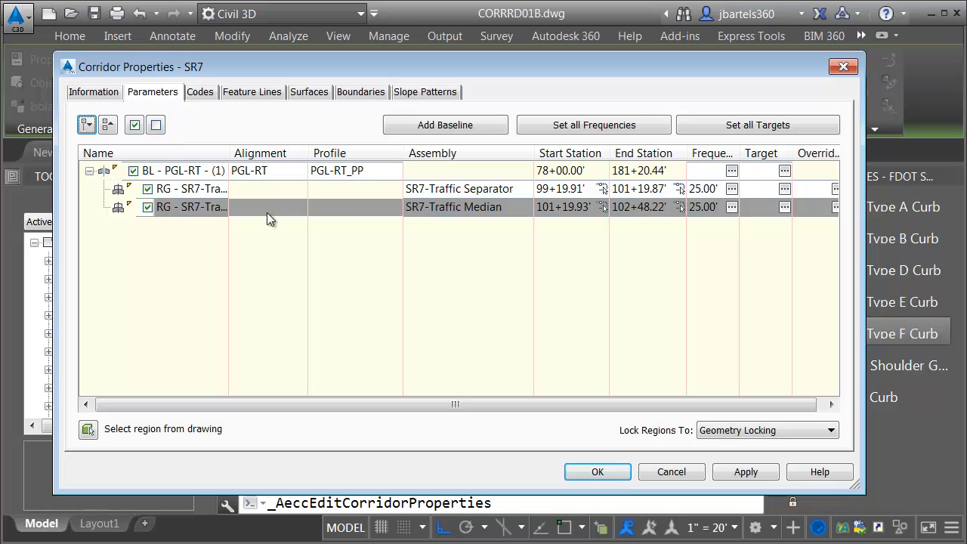
pyautogui.moveTo(729, 217)
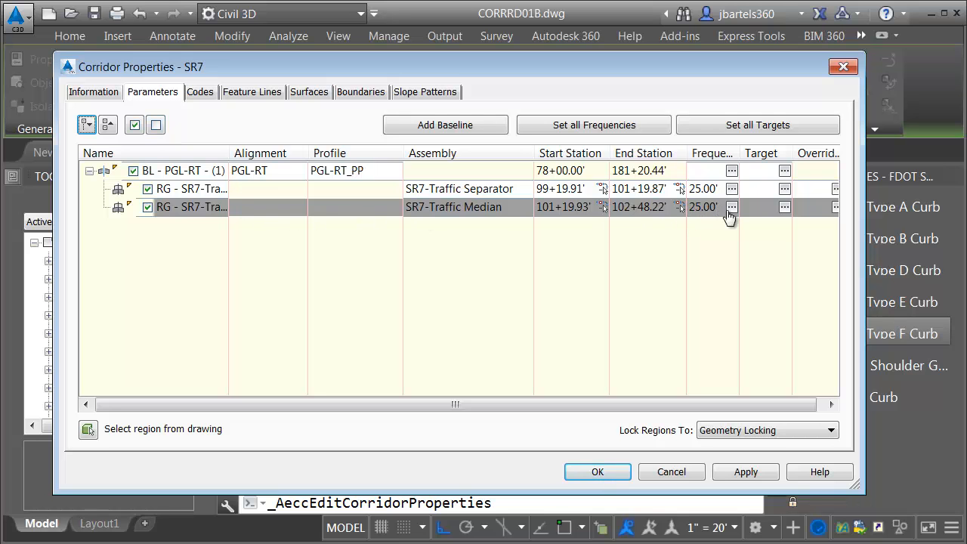
pyautogui.click(731, 207)
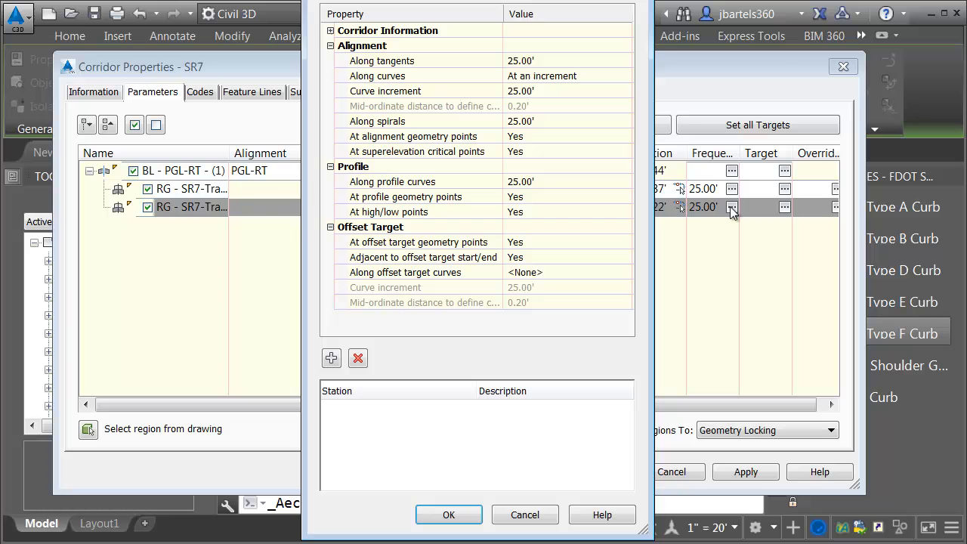
pyautogui.moveTo(502, 85)
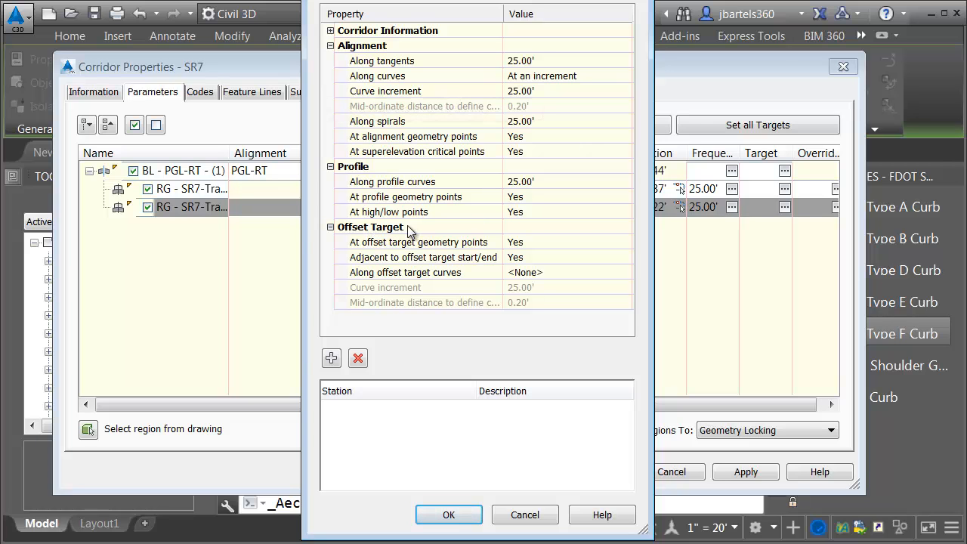
pyautogui.moveTo(517, 281)
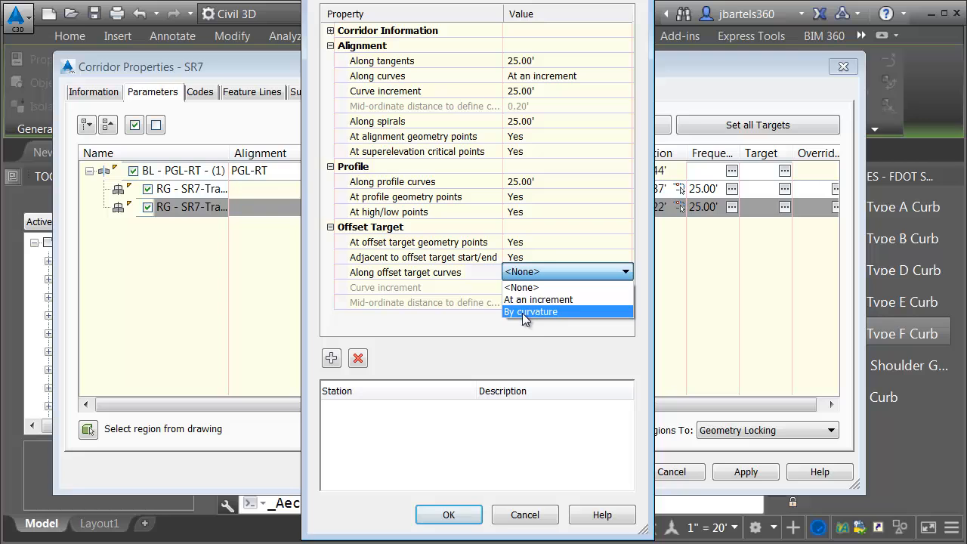
pyautogui.click(530, 311)
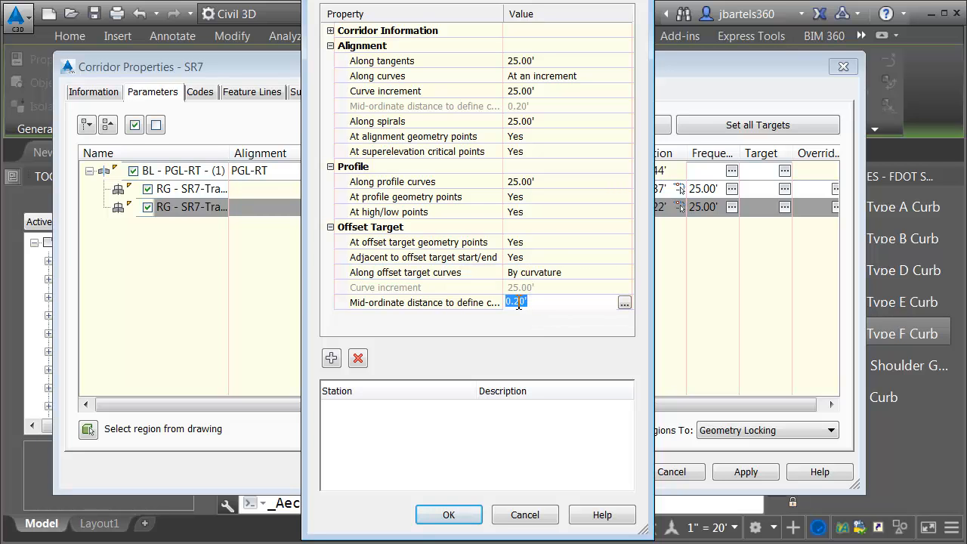
pyautogui.write('0.1')
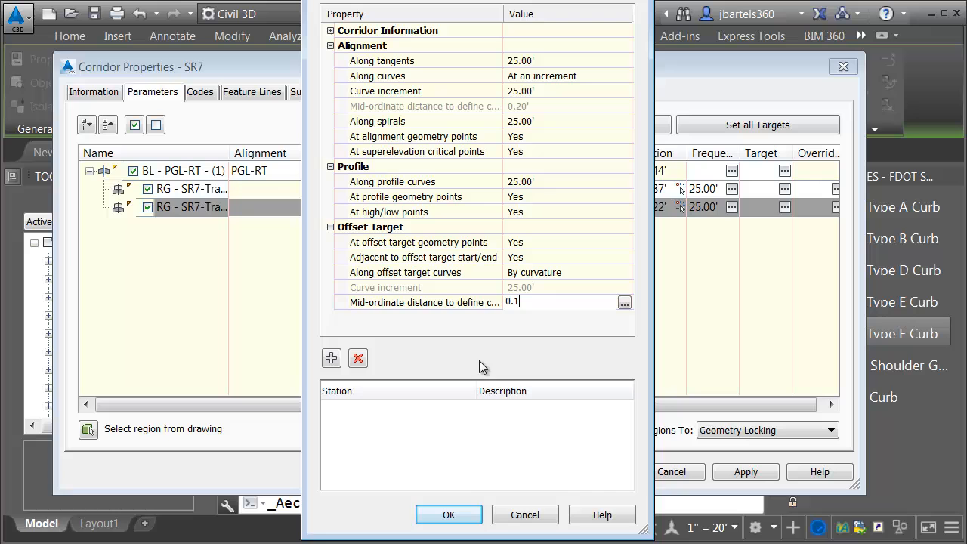
pyautogui.click(448, 514)
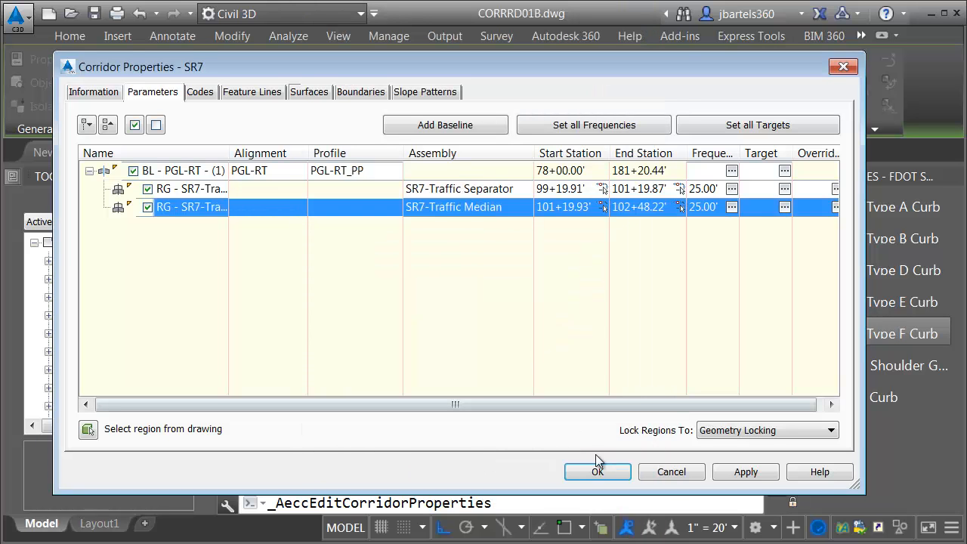
# Accept the Corridor Properties changes and select corridor SR7 in the plan drawing.
pyautogui.click(88, 428)
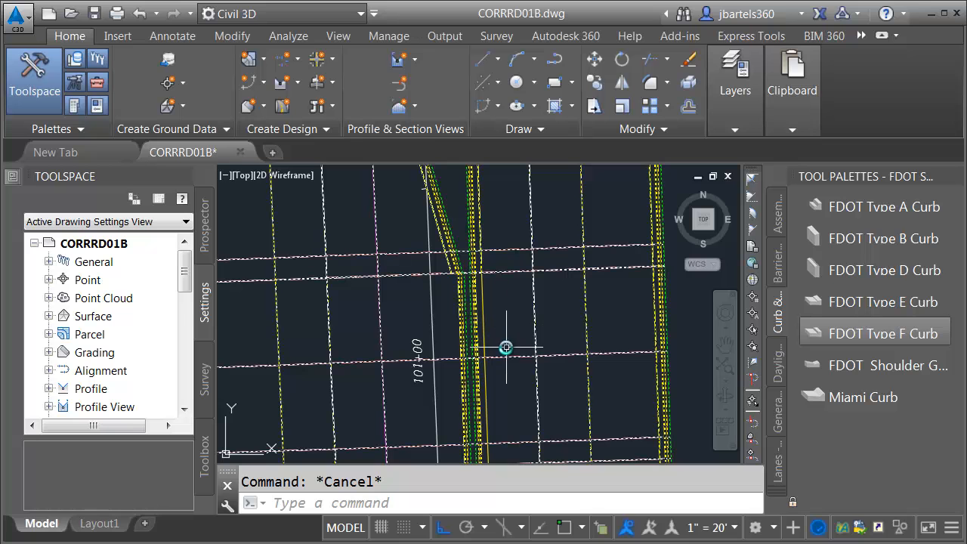
pyautogui.moveTo(502, 356)
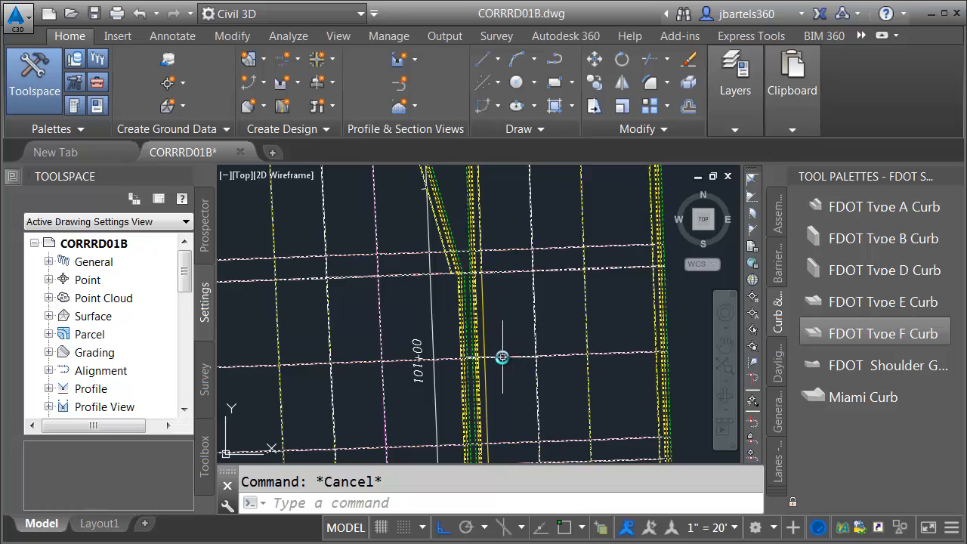
pyautogui.moveTo(455, 270)
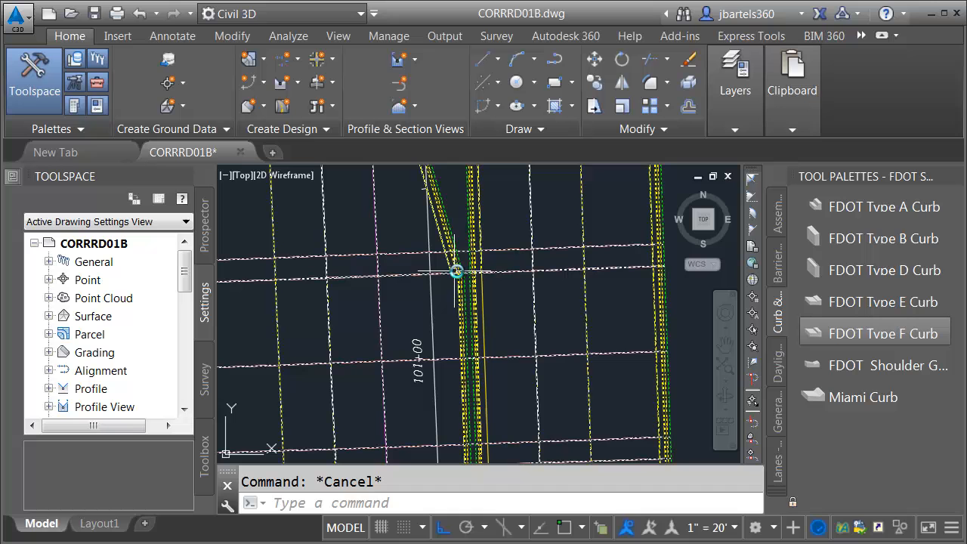
pyautogui.click(456, 271)
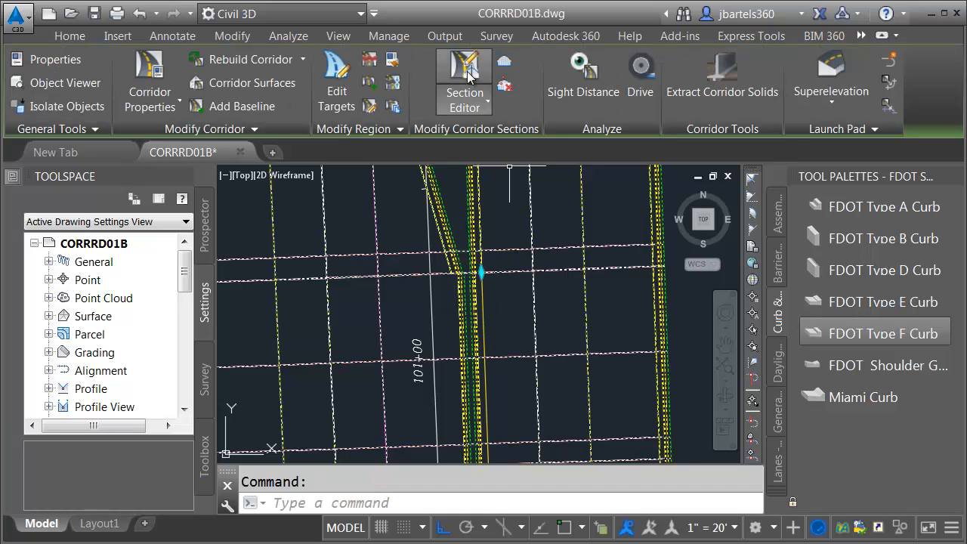
# Open the Section Editor, zoom to offset and elevation, and step to station 101+90.84'.
pyautogui.click(464, 82)
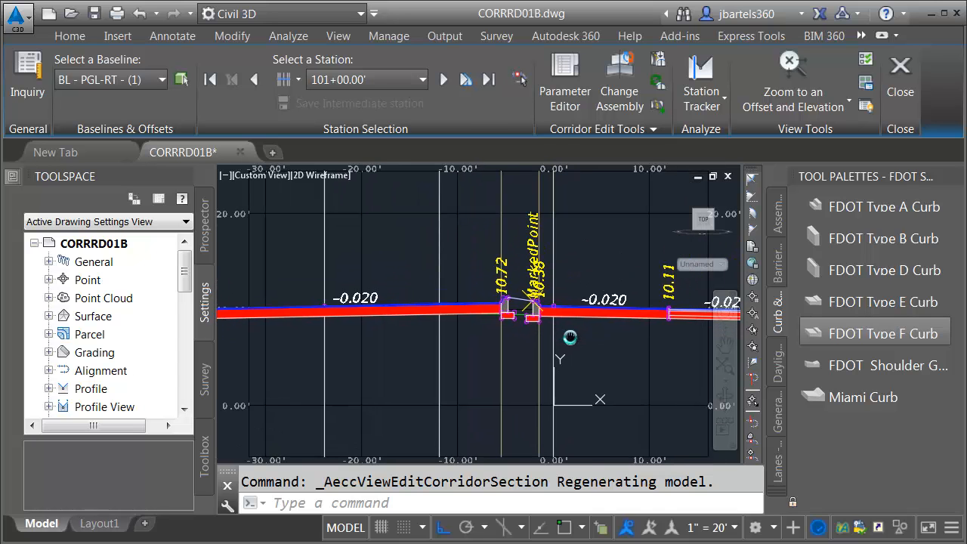
pyautogui.click(792, 76)
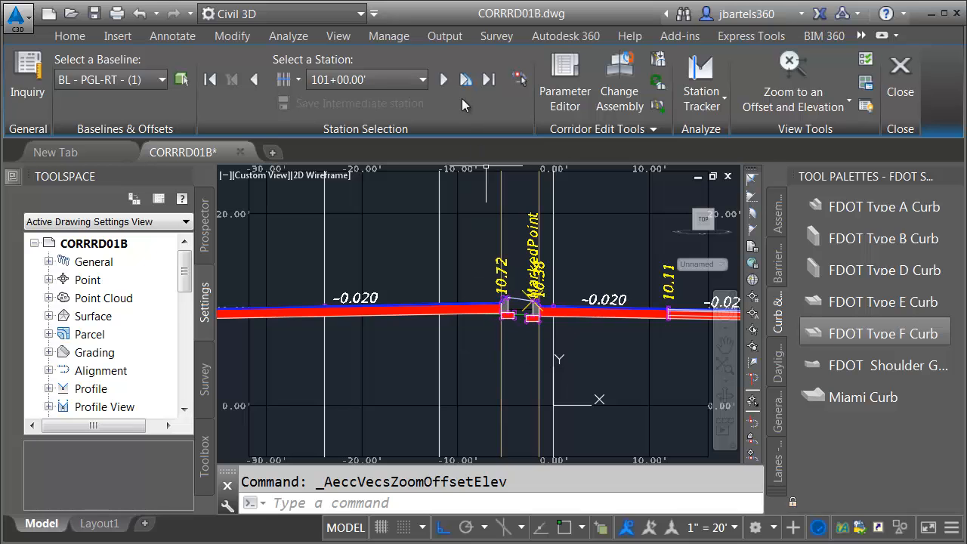
pyautogui.click(443, 80)
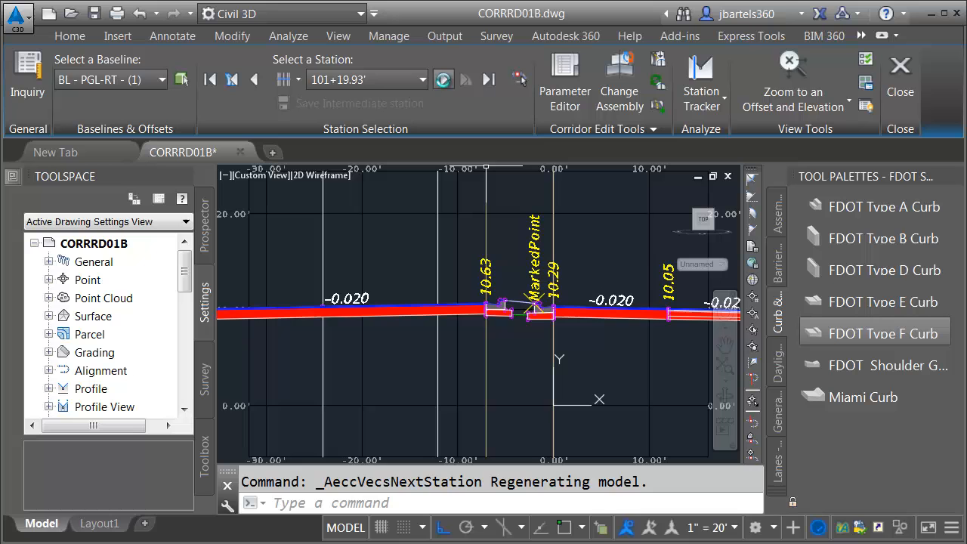
pyautogui.click(488, 79)
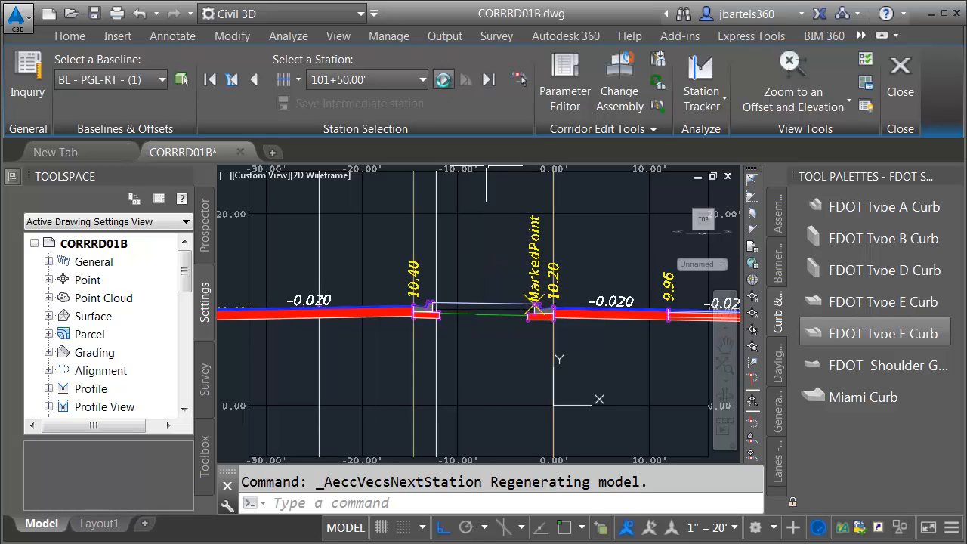
pyautogui.click(489, 80)
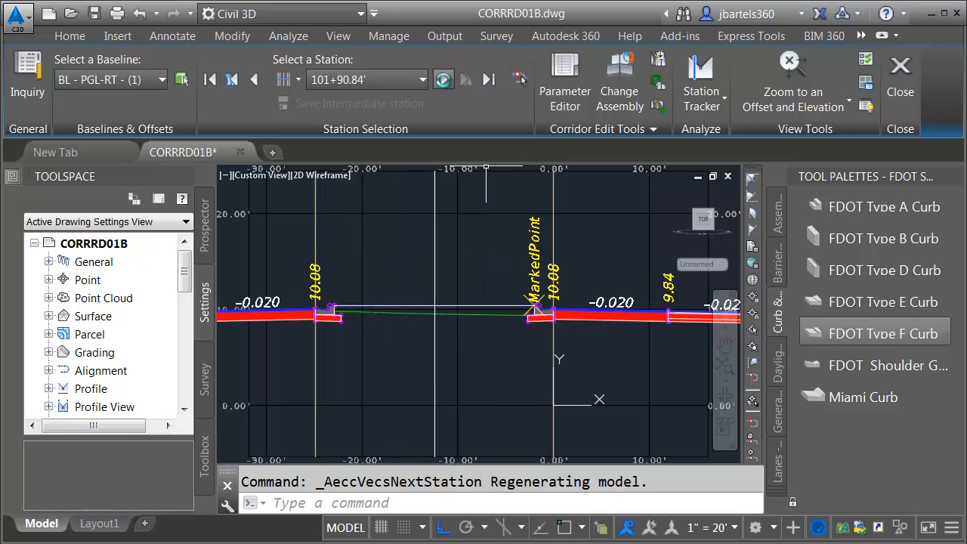
# Step through the median cross sections from 101+99.35' to 102+75.00'.
pyautogui.click(444, 79)
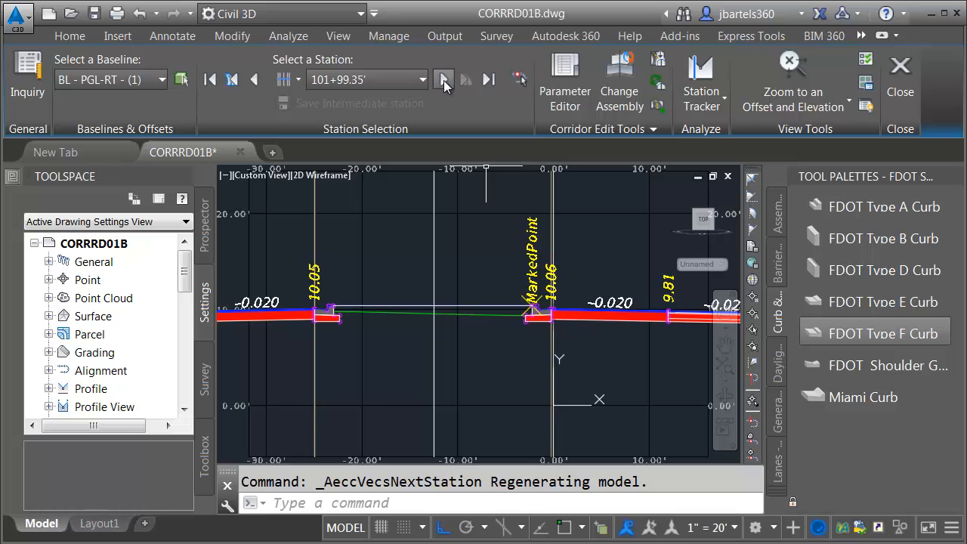
pyautogui.click(444, 80)
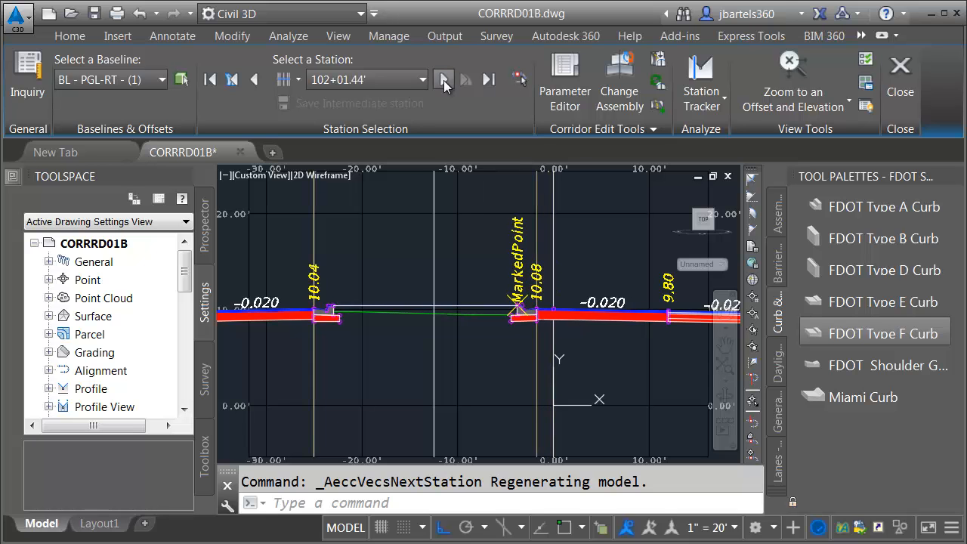
pyautogui.click(444, 79)
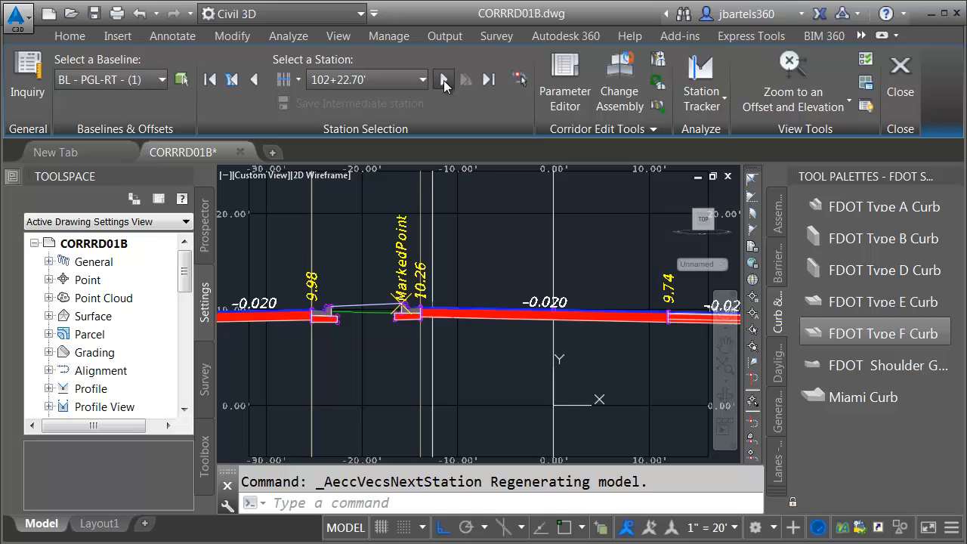
pyautogui.click(443, 80)
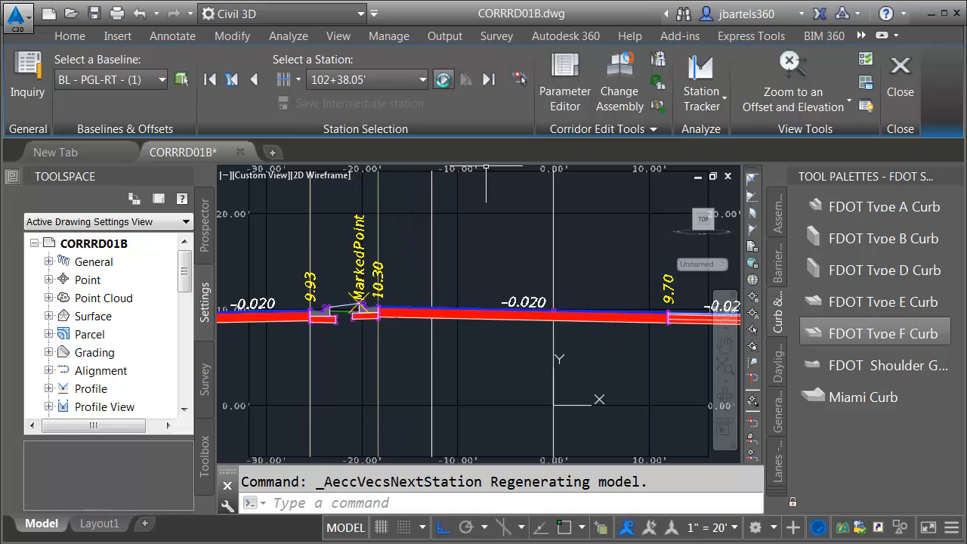
pyautogui.click(444, 79)
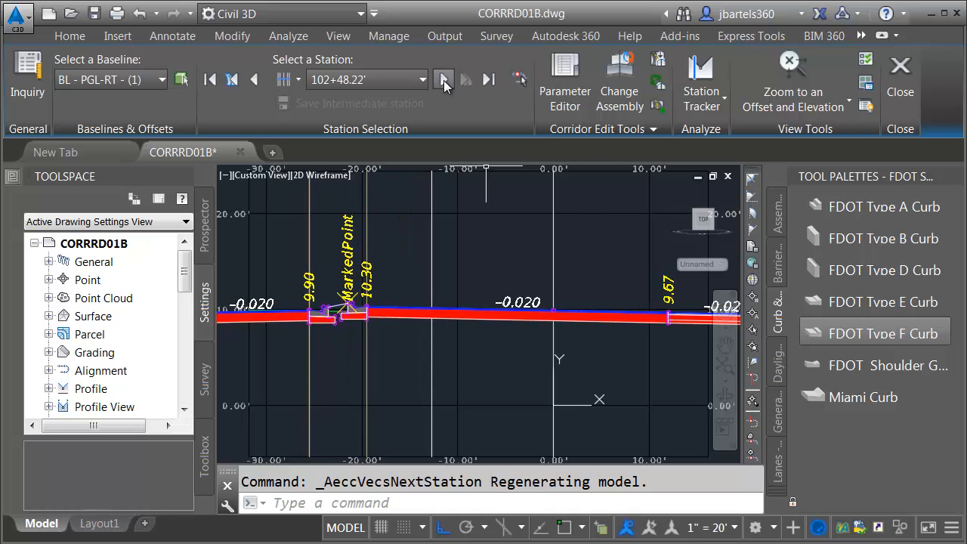
pyautogui.click(443, 79)
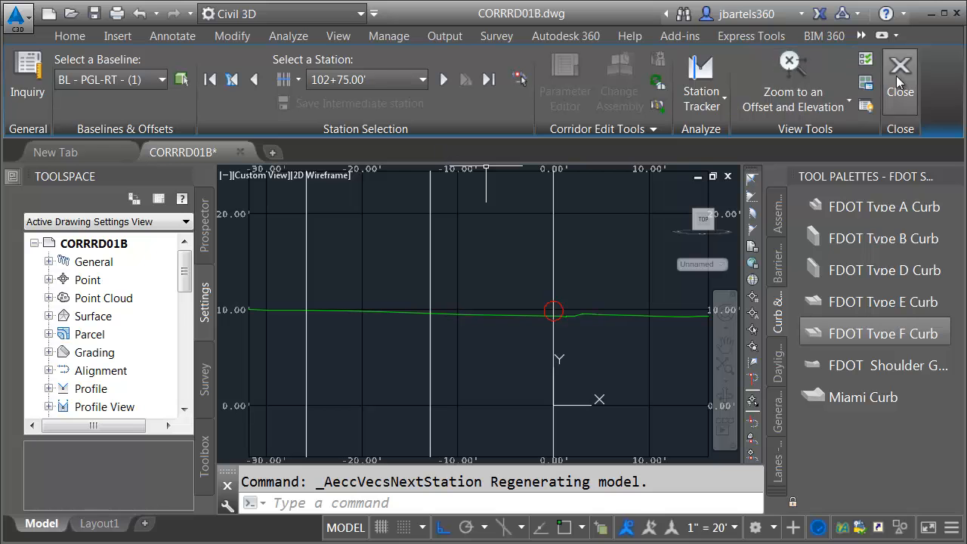
# Close the Section Editor to return to the SR7 plan view.
pyautogui.click(899, 76)
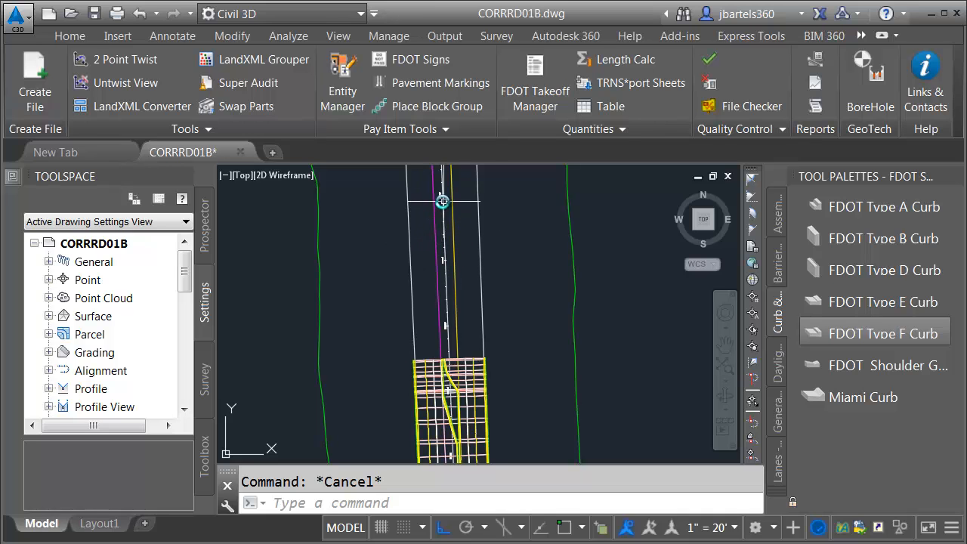
pyautogui.moveTo(479, 279)
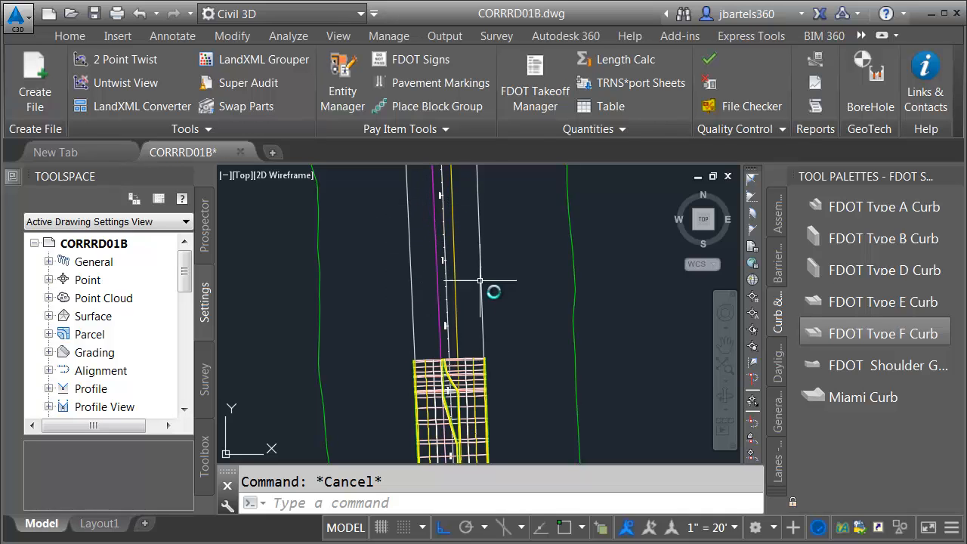